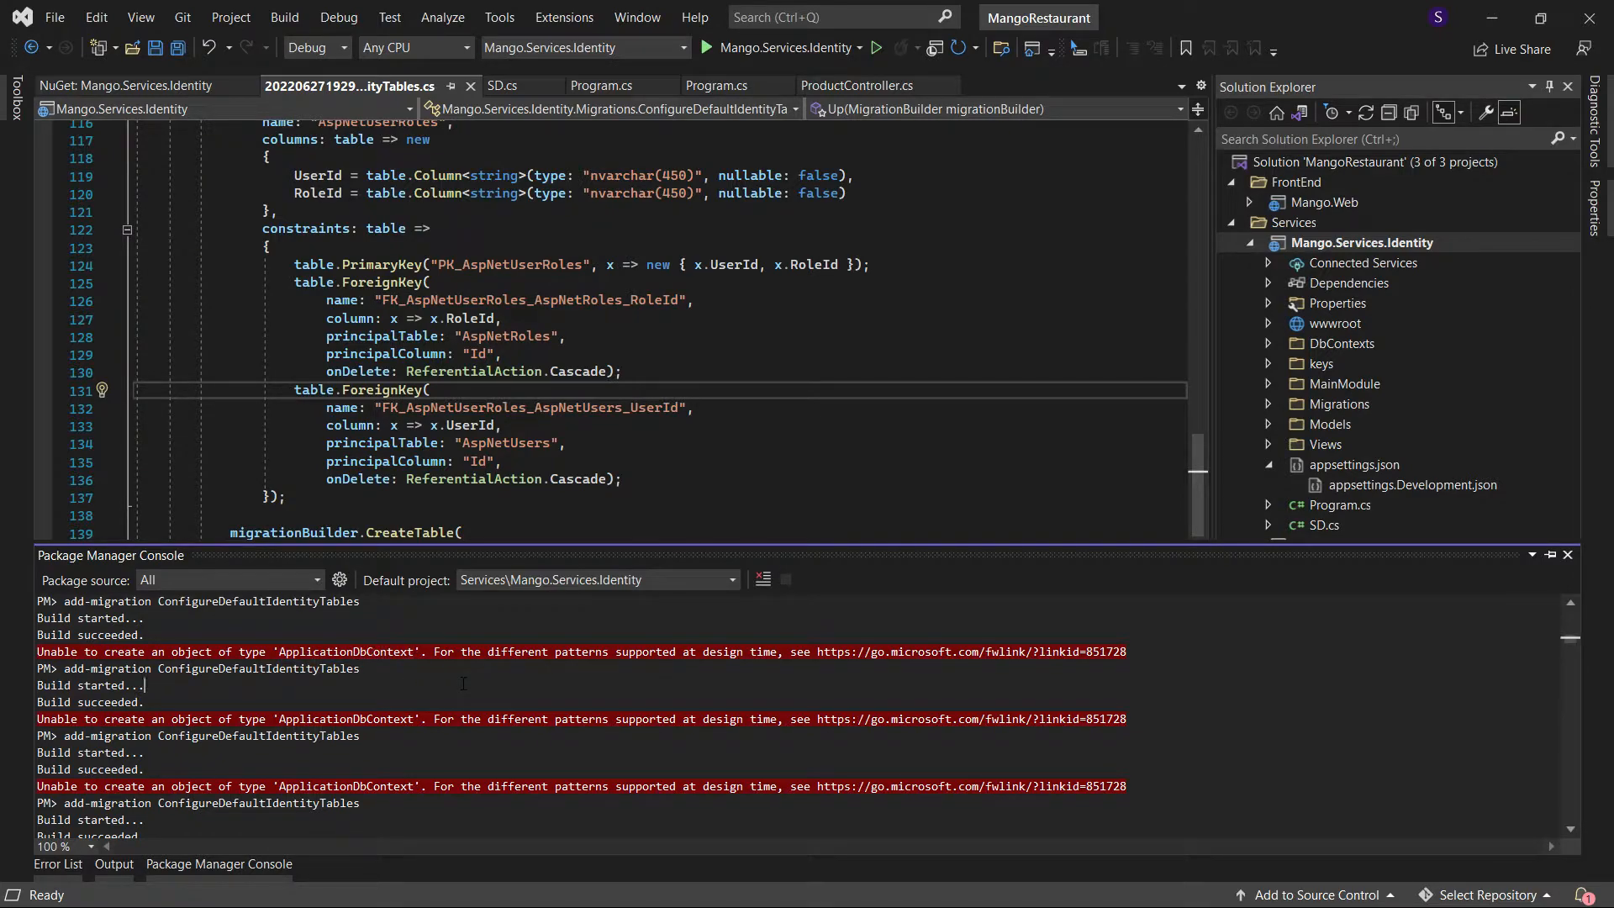
mouse_move(901, 464)
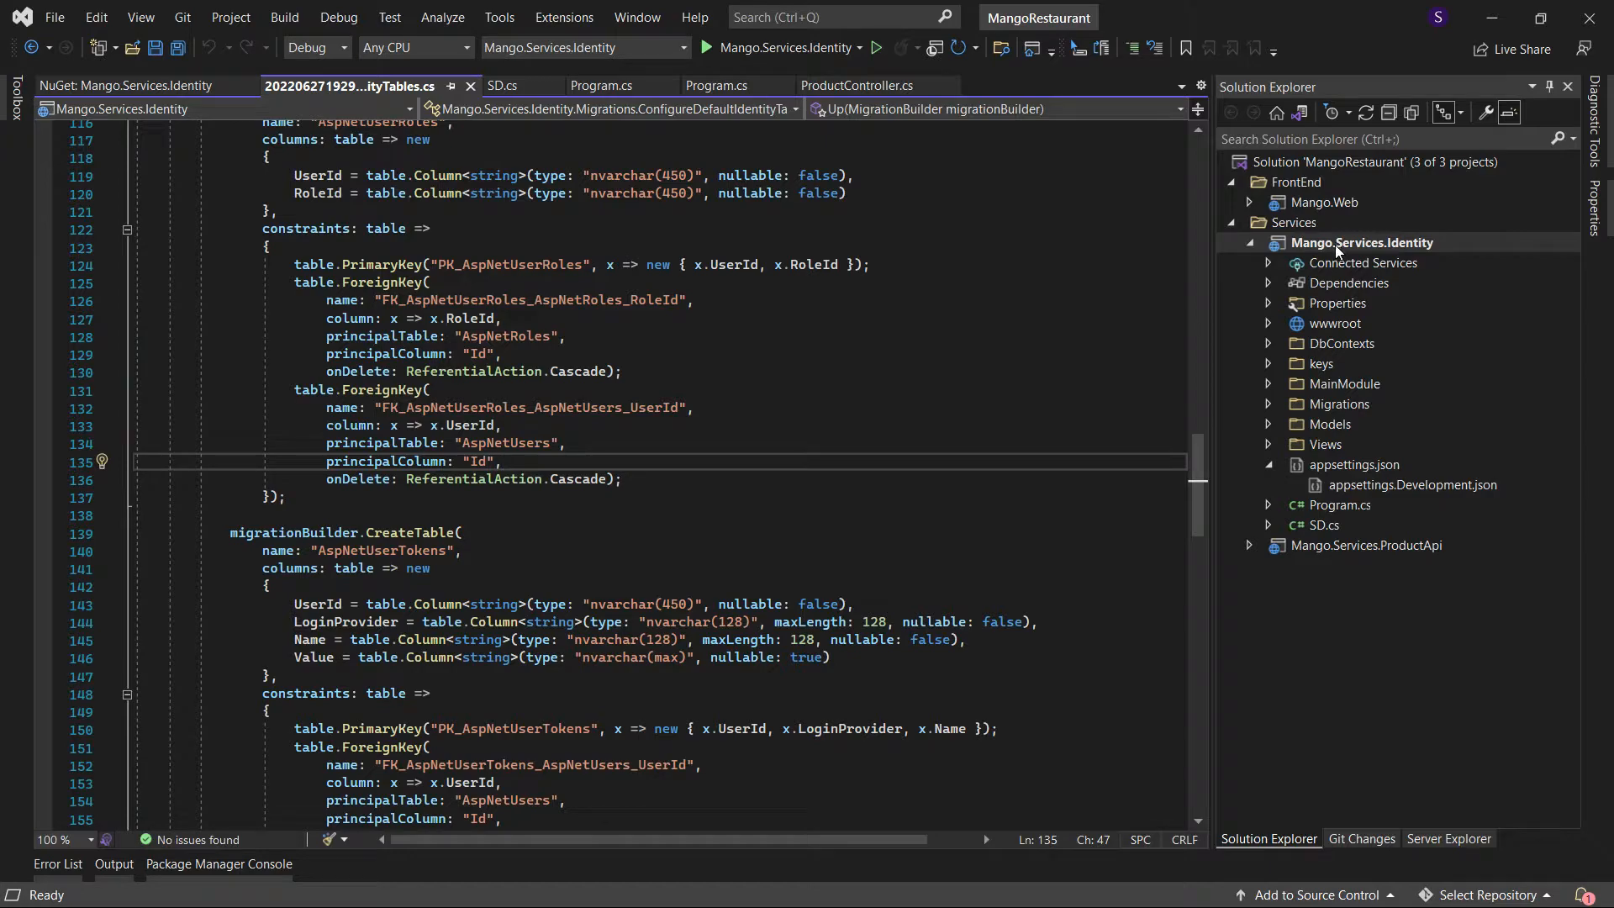
Run add-migration ConfigureDefaultIdentityTables -verbose and review the output revealing DbContextOptions cannot be resolved.
right_click(1362, 242)
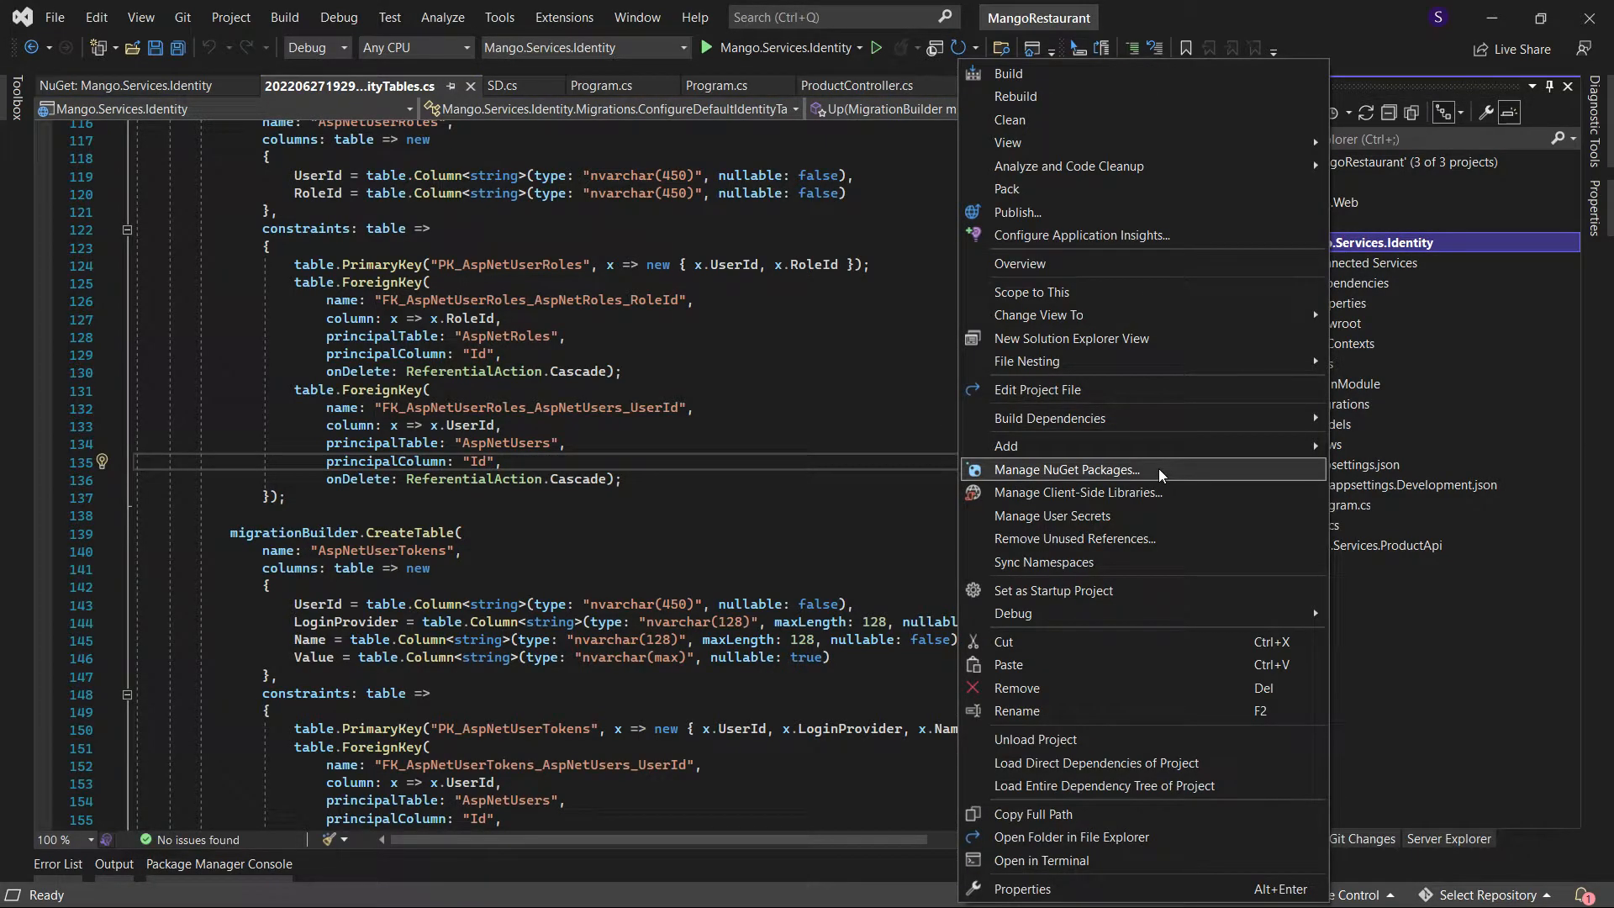
mouse_move(1029, 590)
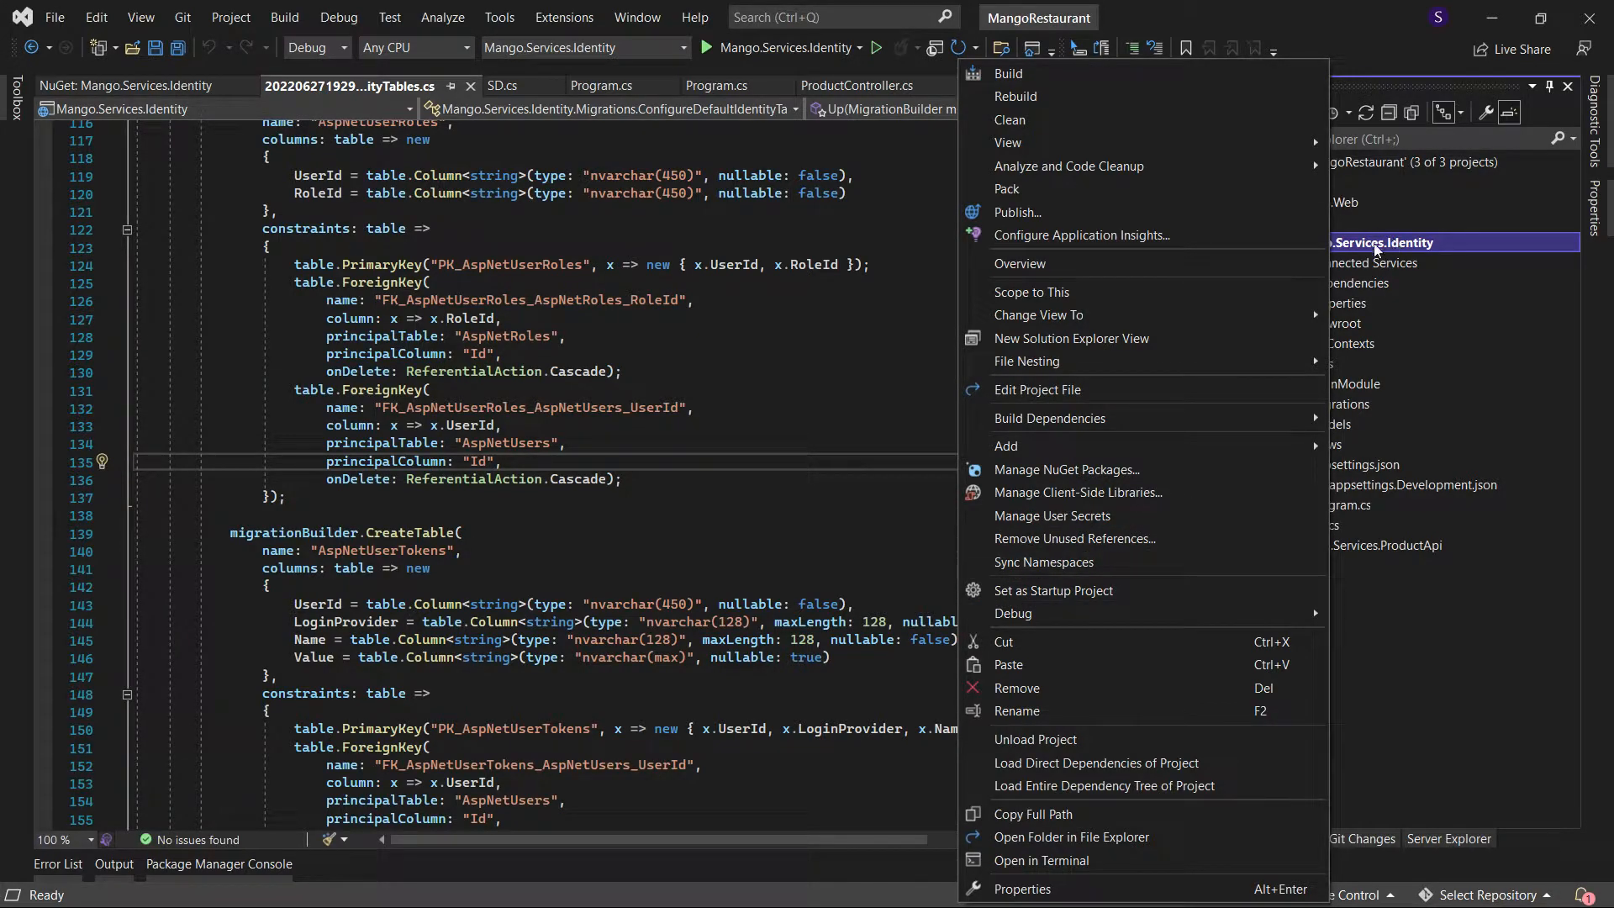
left_click(217, 864)
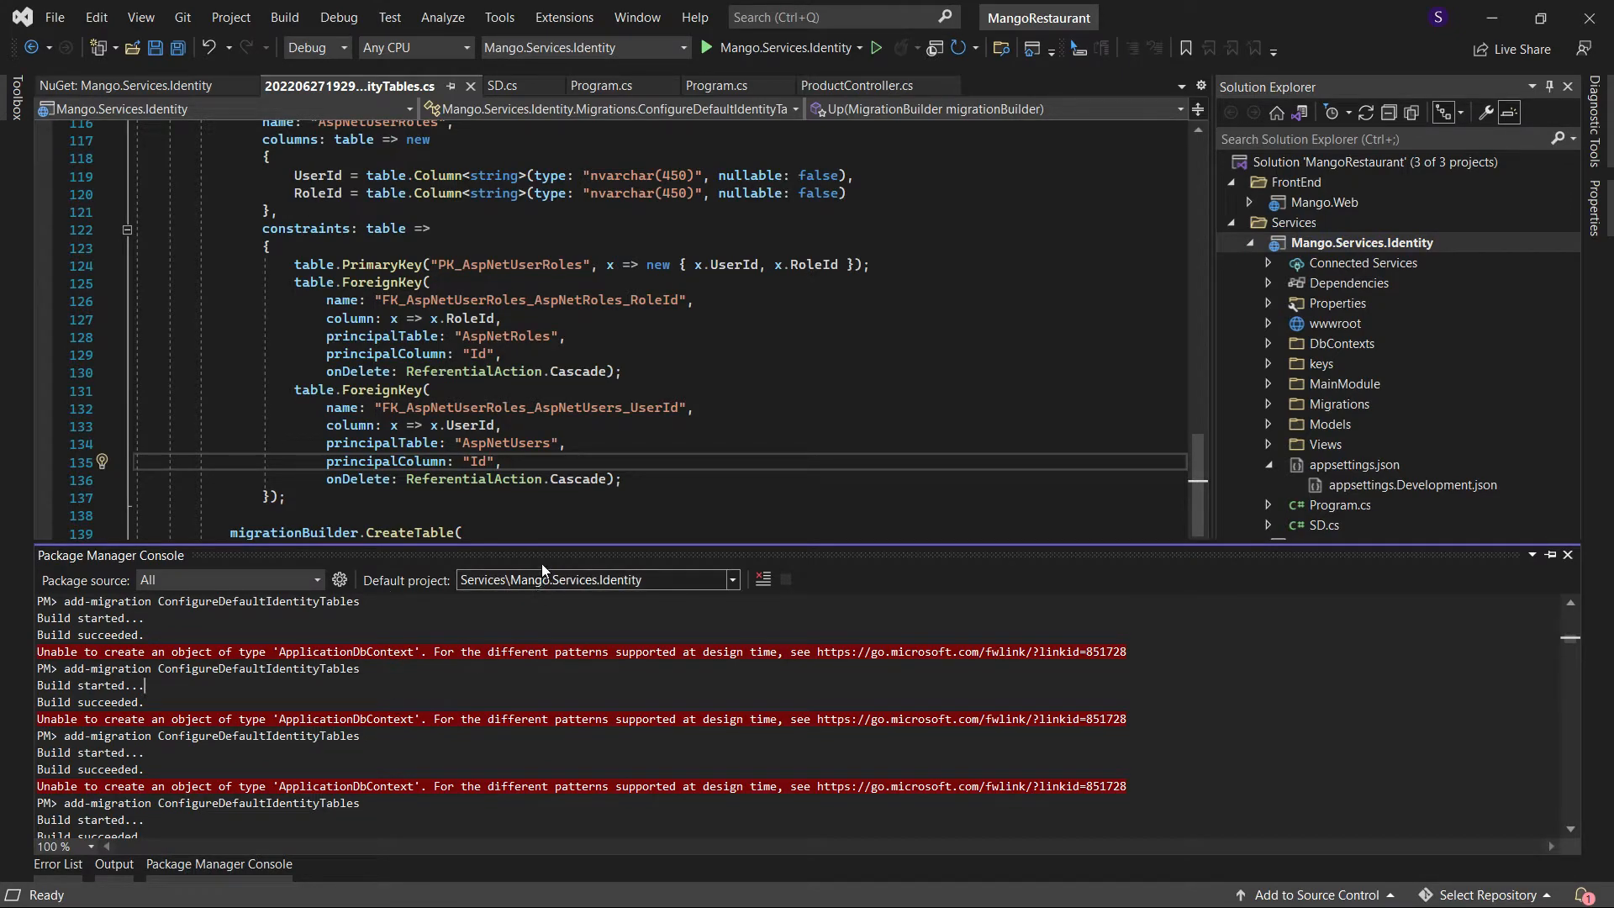
mouse_move(650, 598)
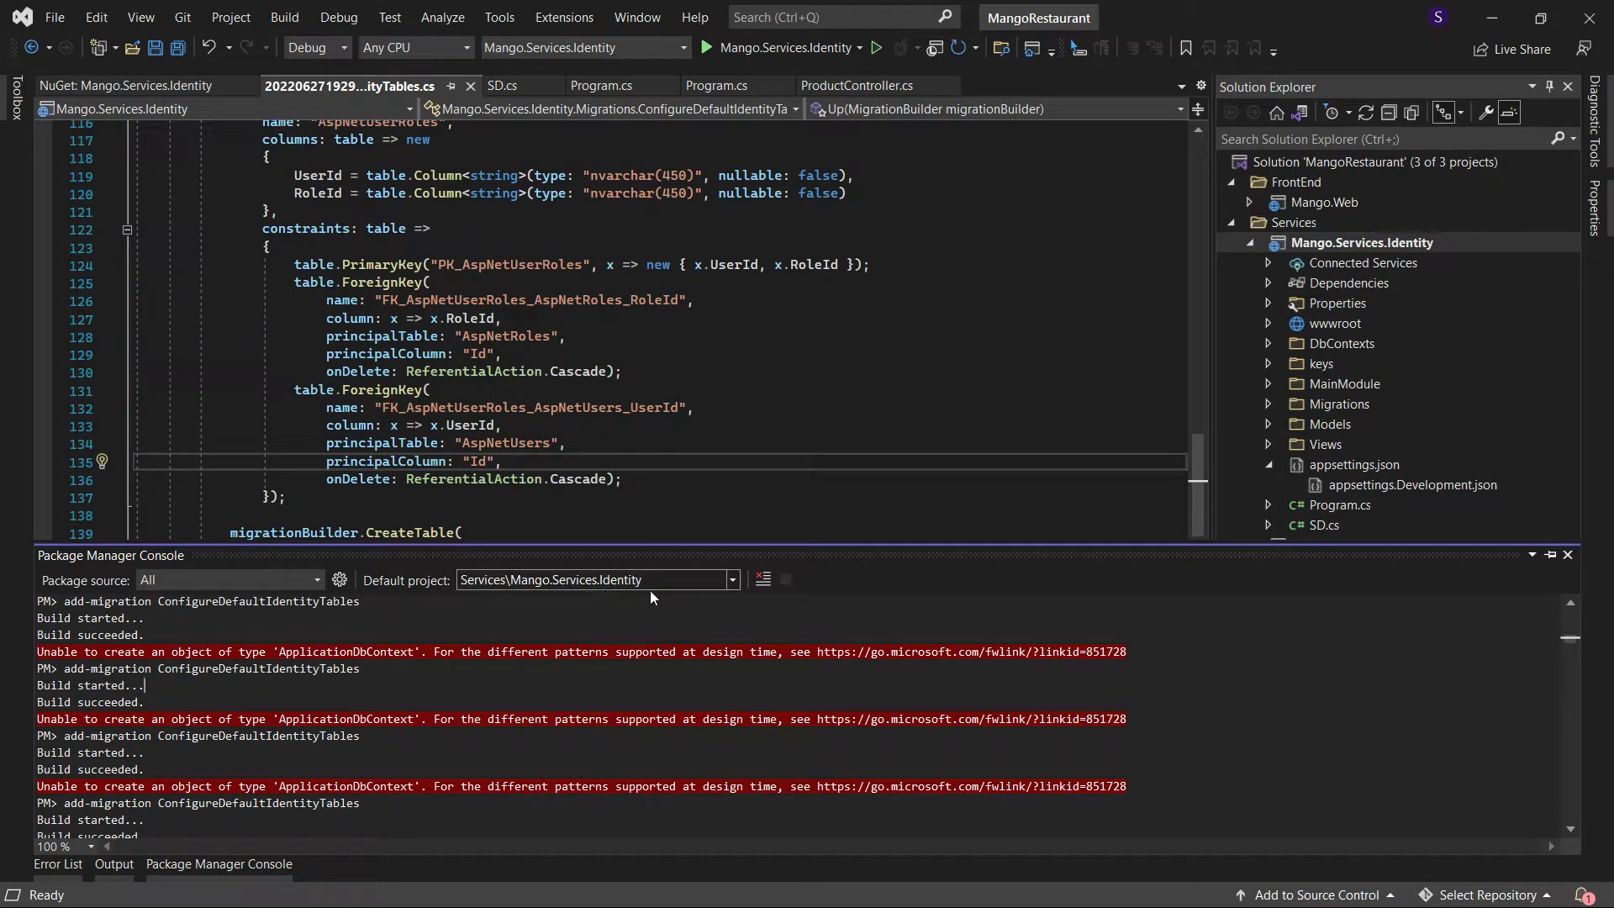
mouse_move(626, 600)
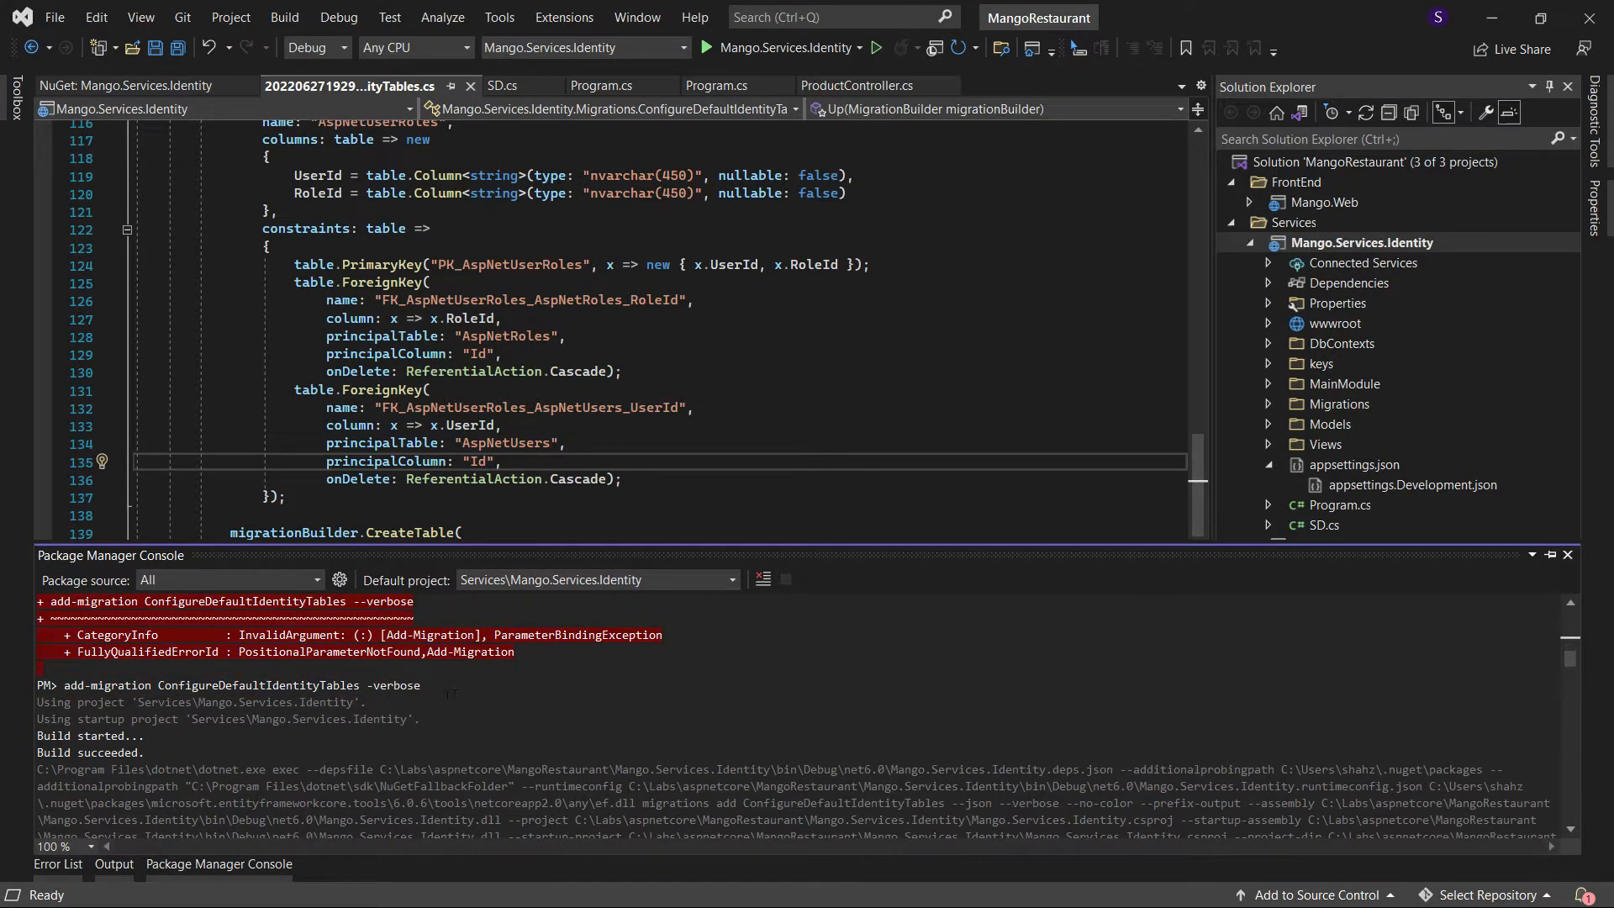
scroll("down", 3)
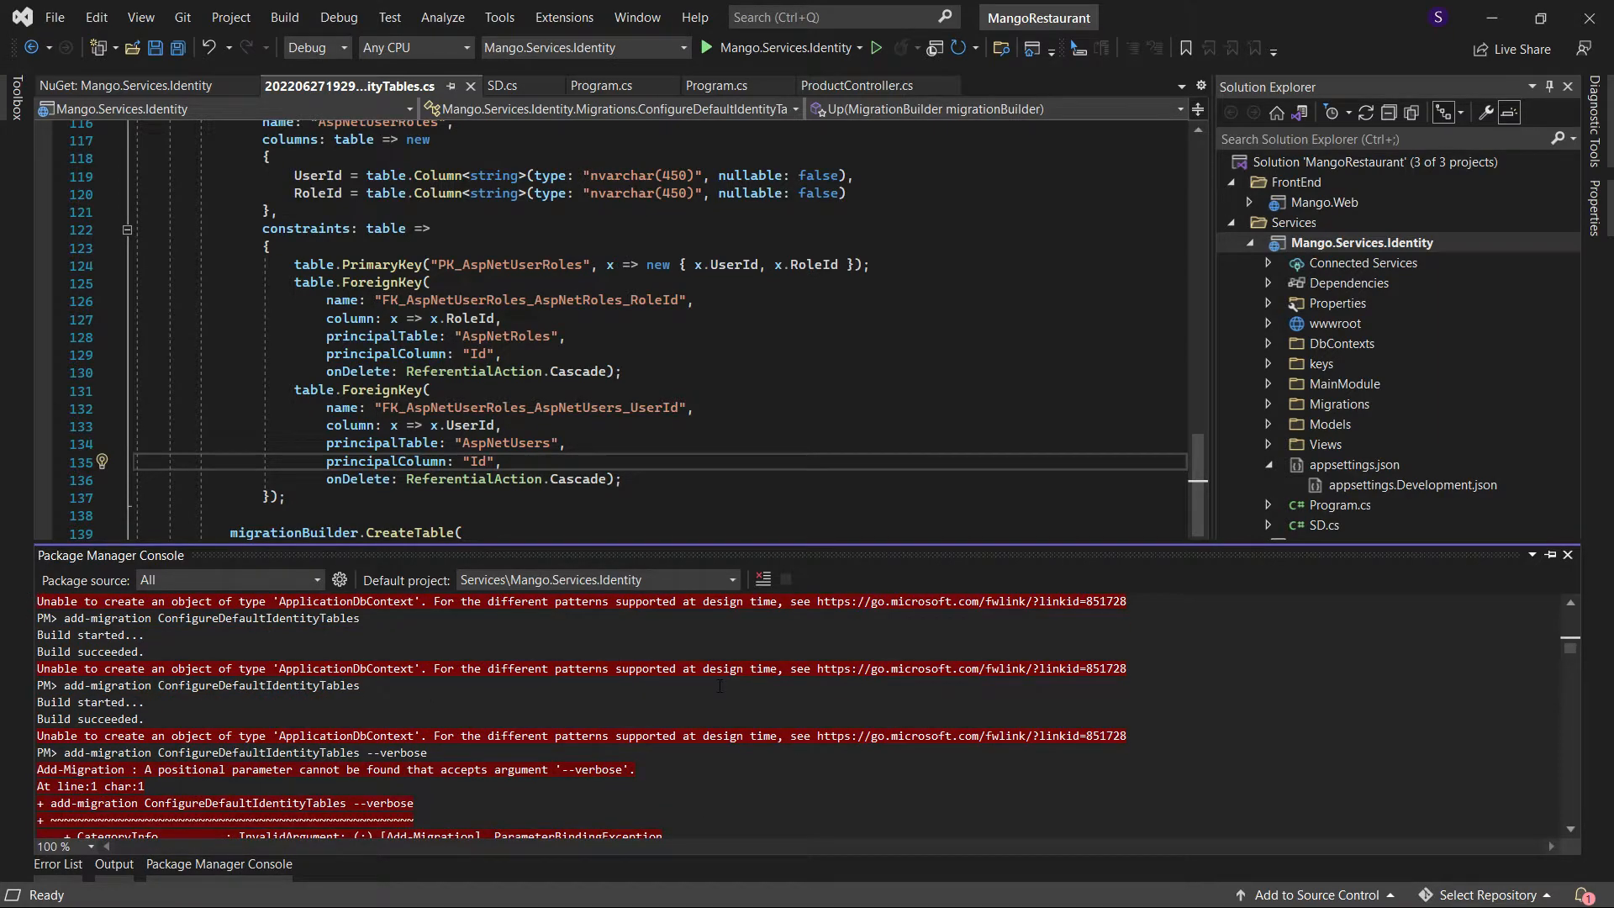
scroll("down", 3)
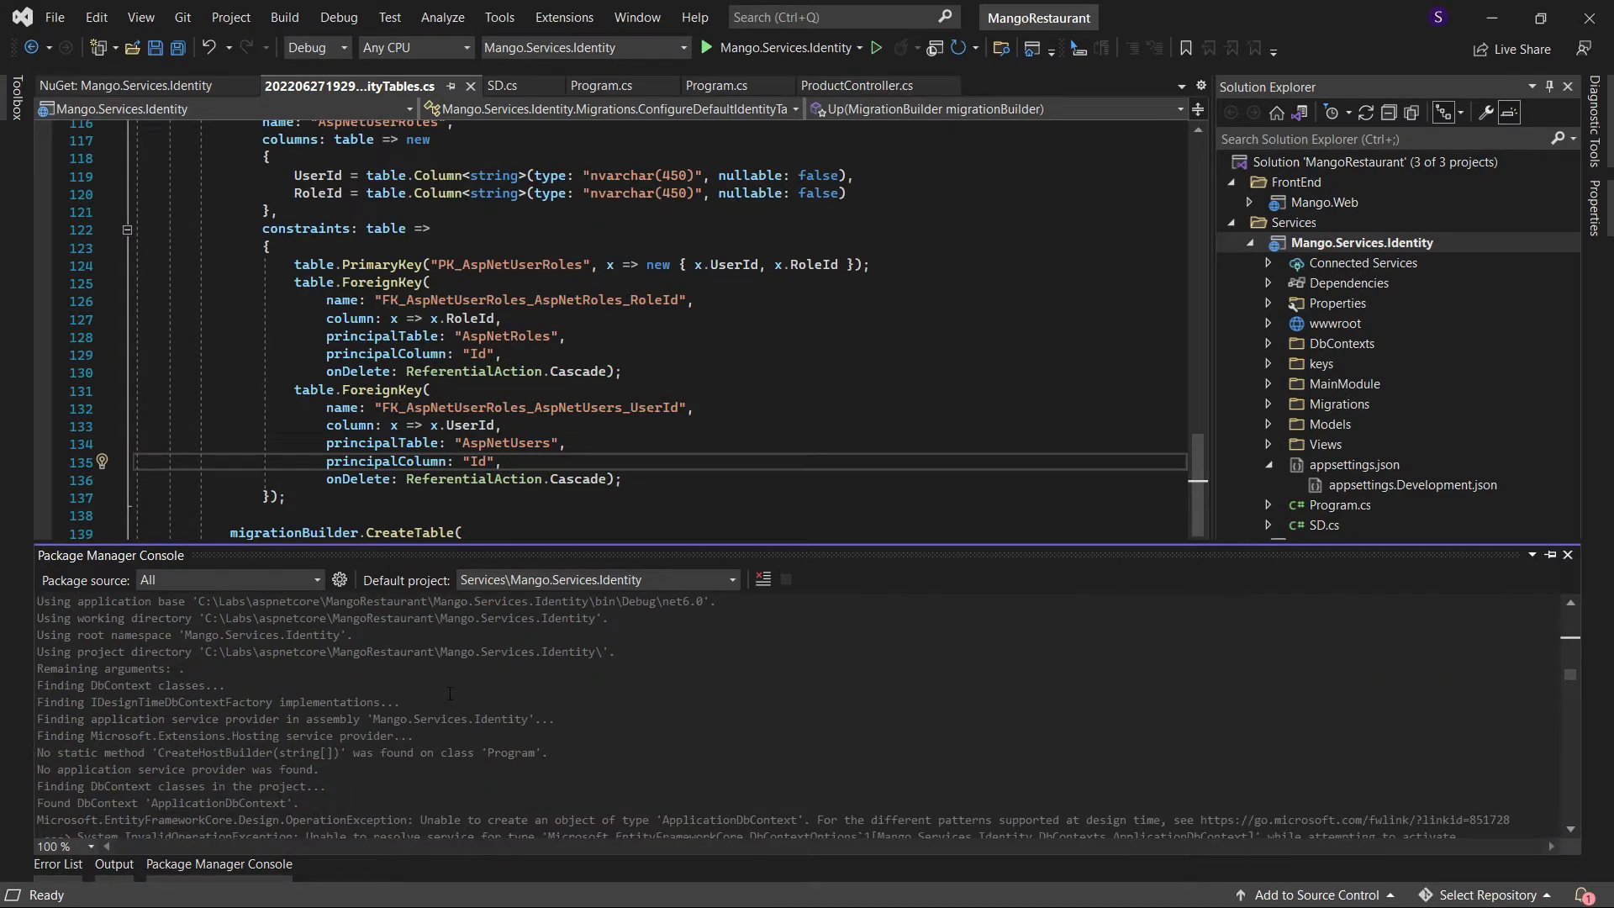
scroll("down", 3)
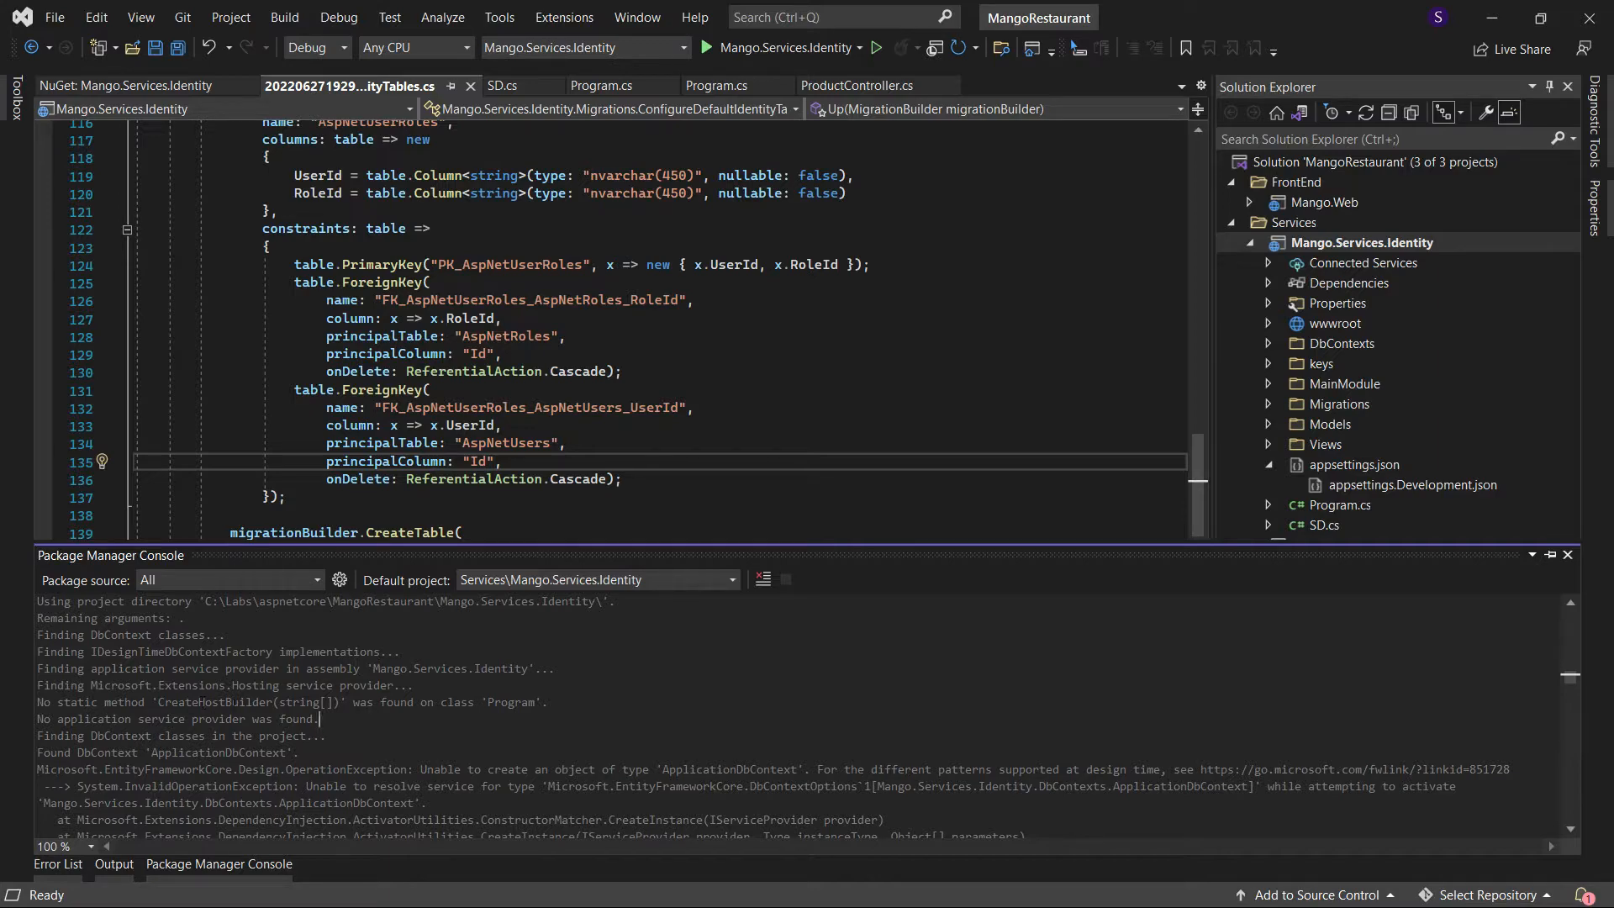
scroll("down", 3)
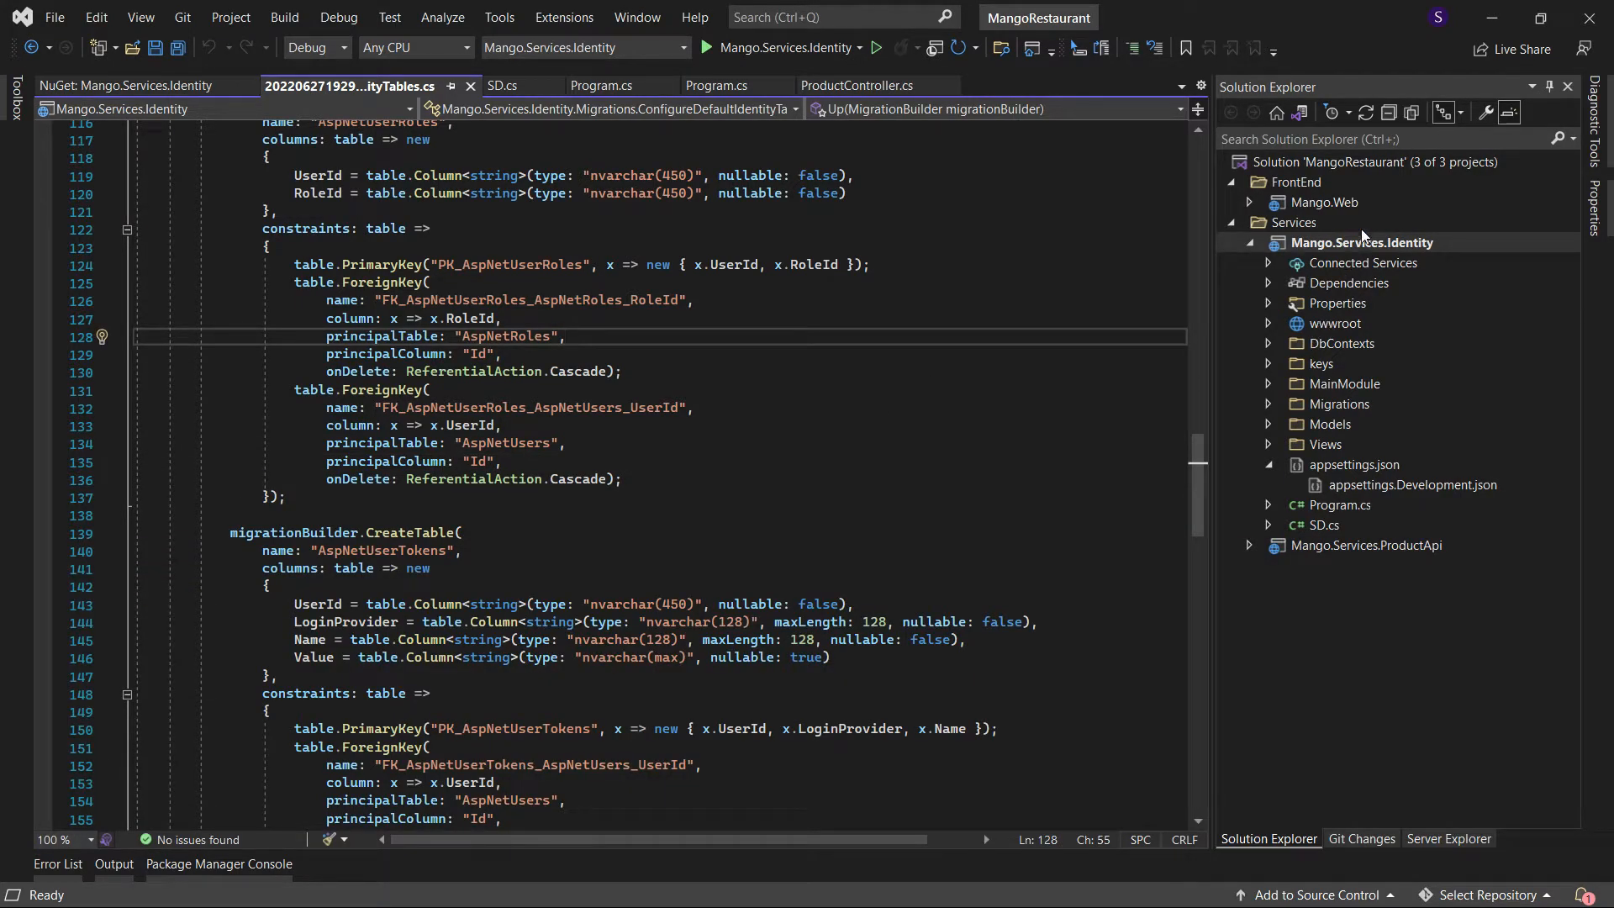
Show Mango.Services.Identity's installed NuGet packages, with EF Core SqlServer at 6.0.6.
right_click(1360, 242)
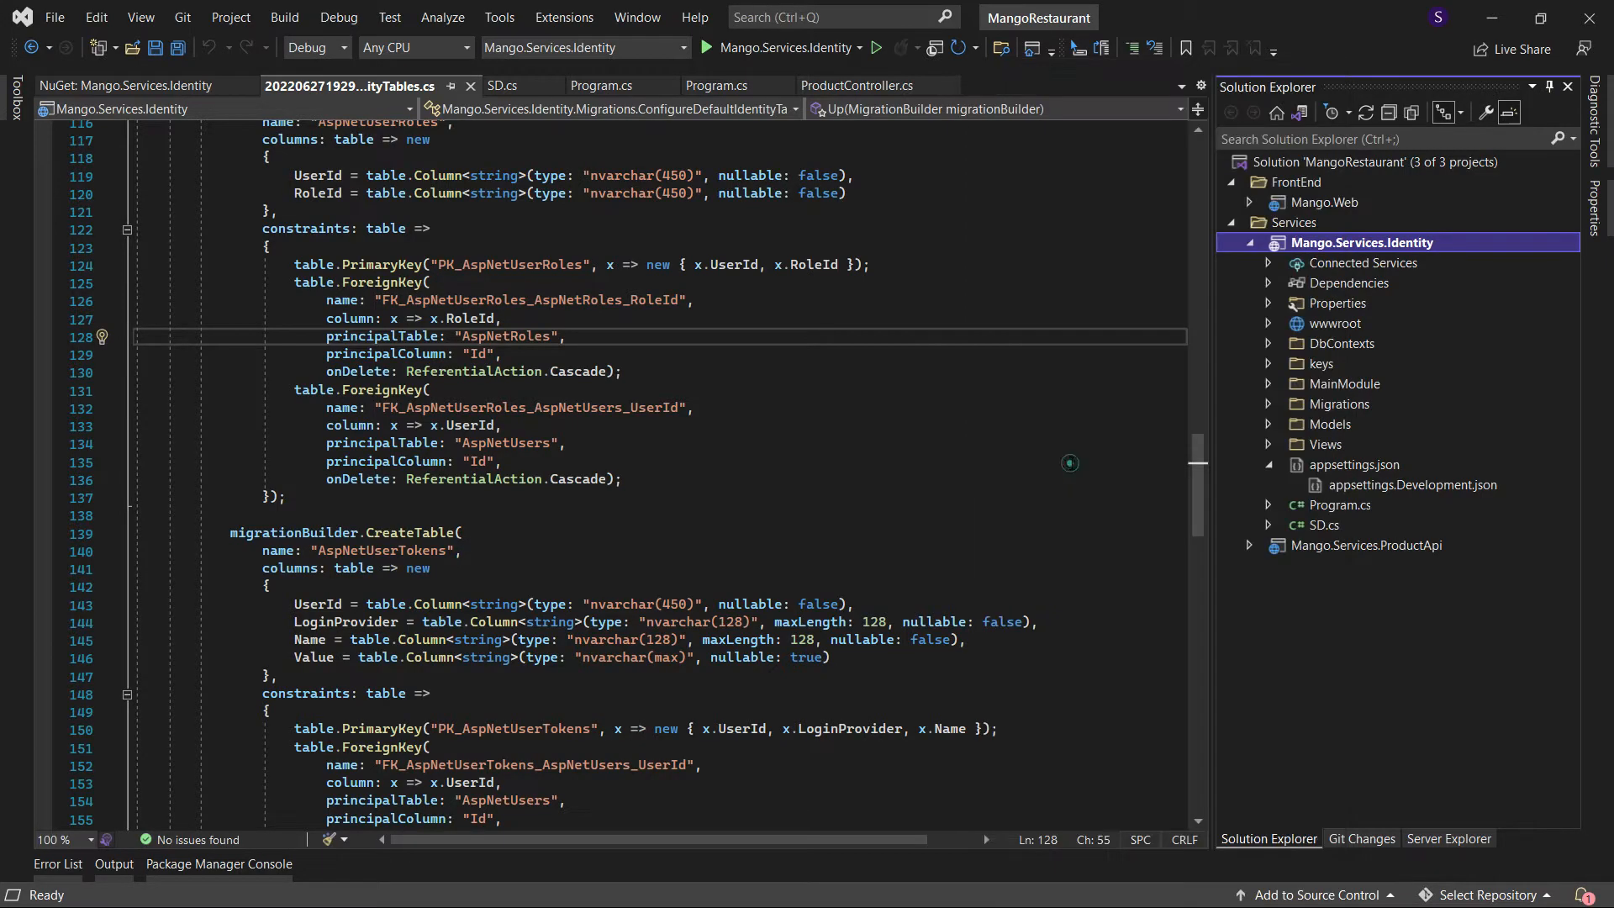
left_click(123, 86)
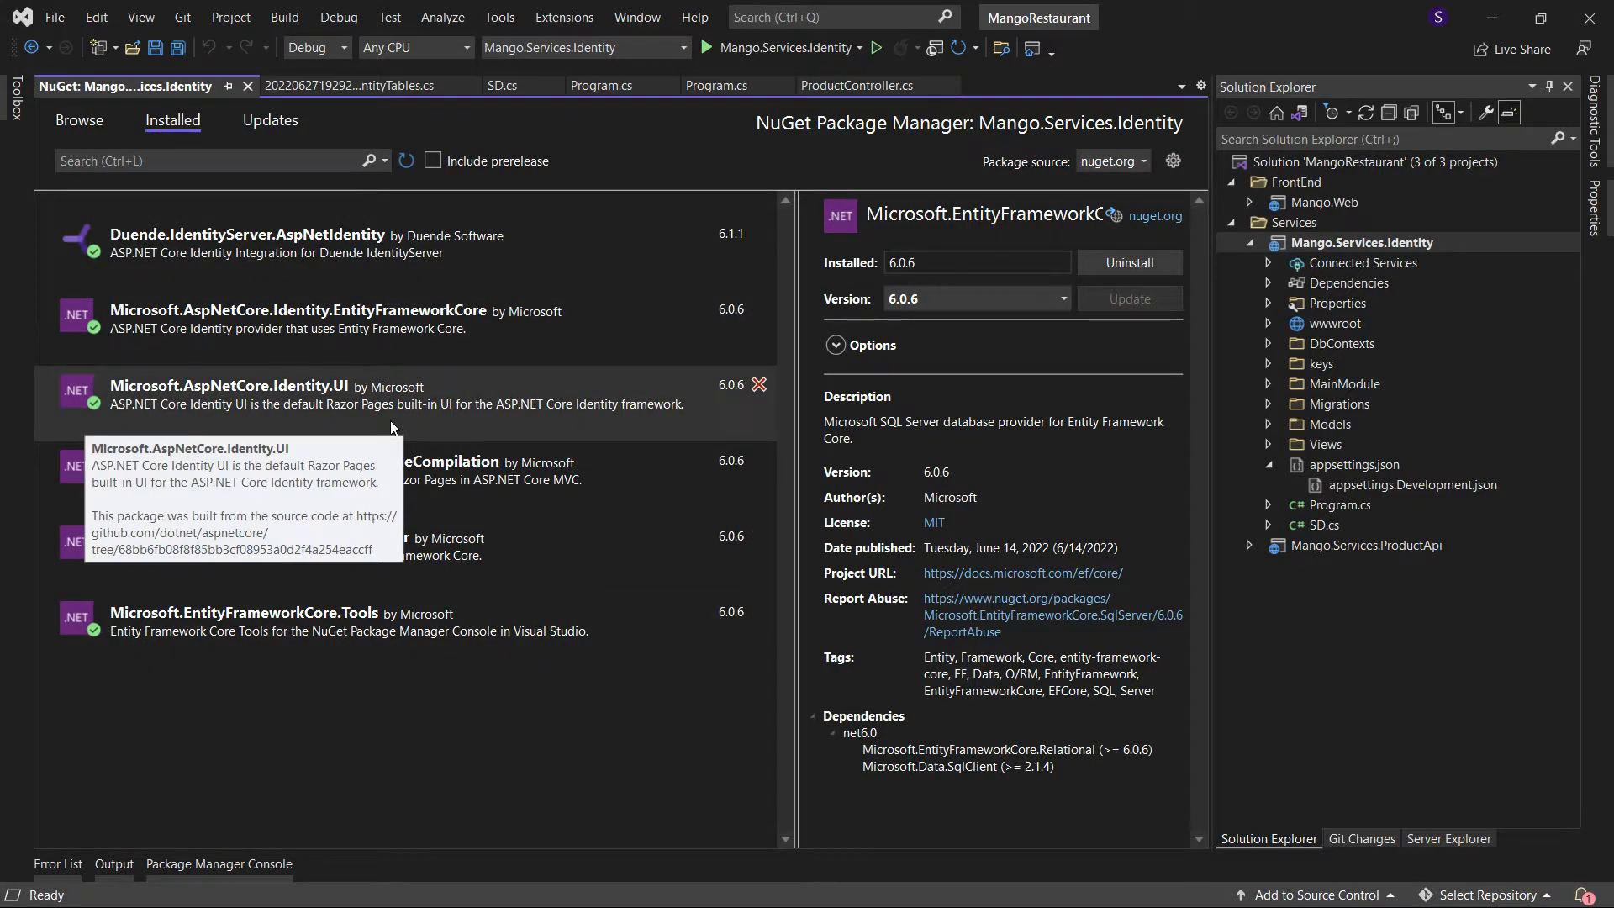
mouse_move(405, 336)
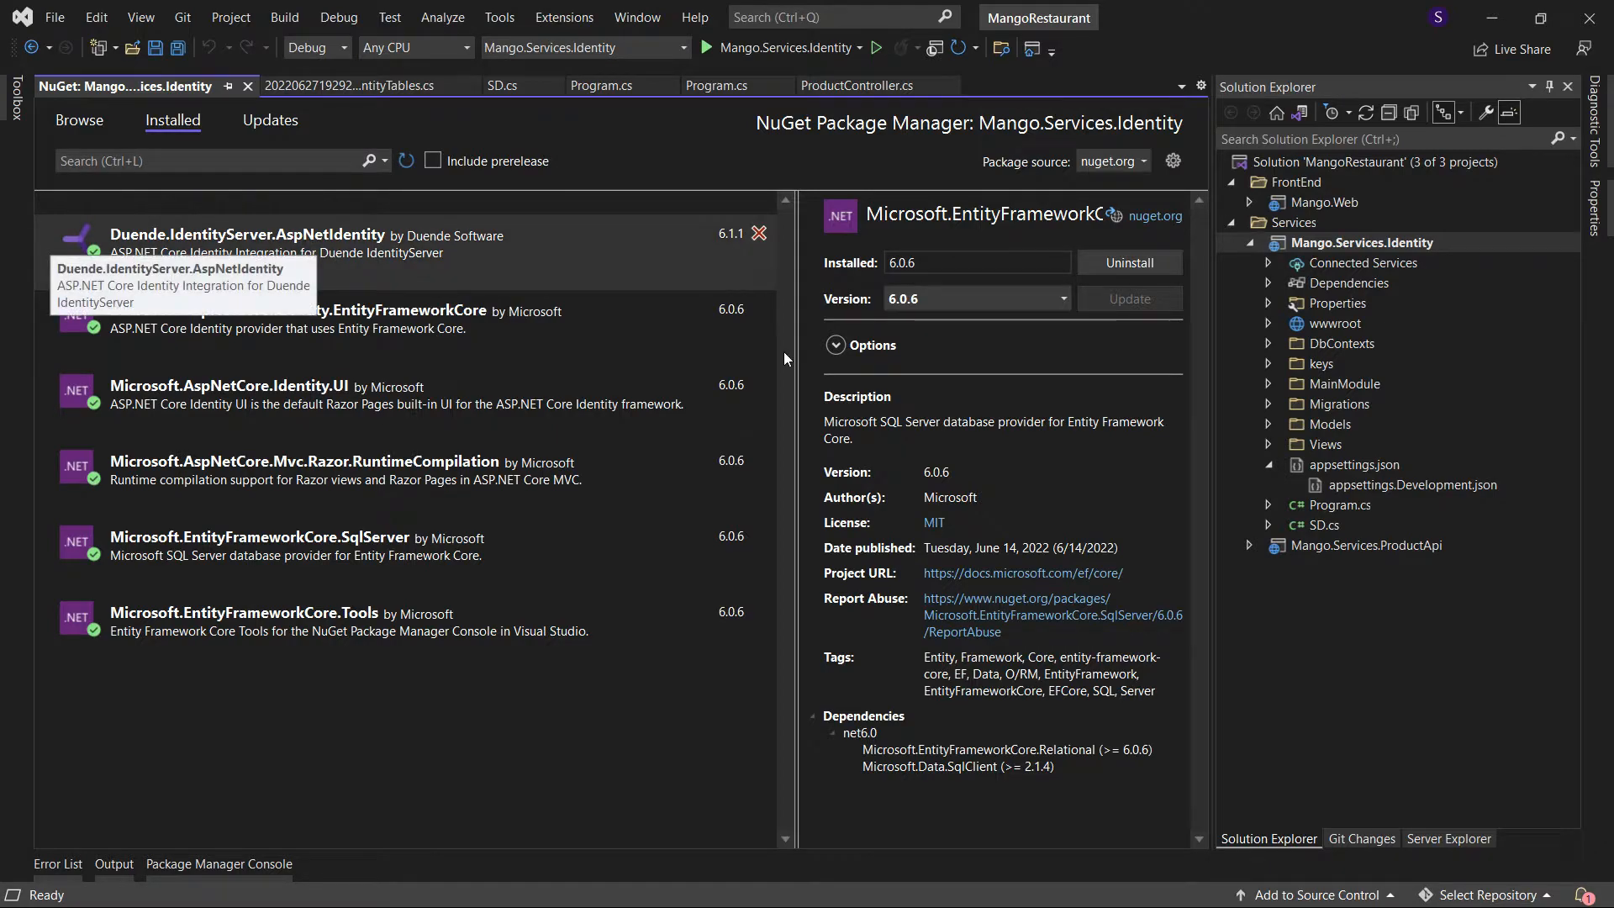
mouse_move(386, 368)
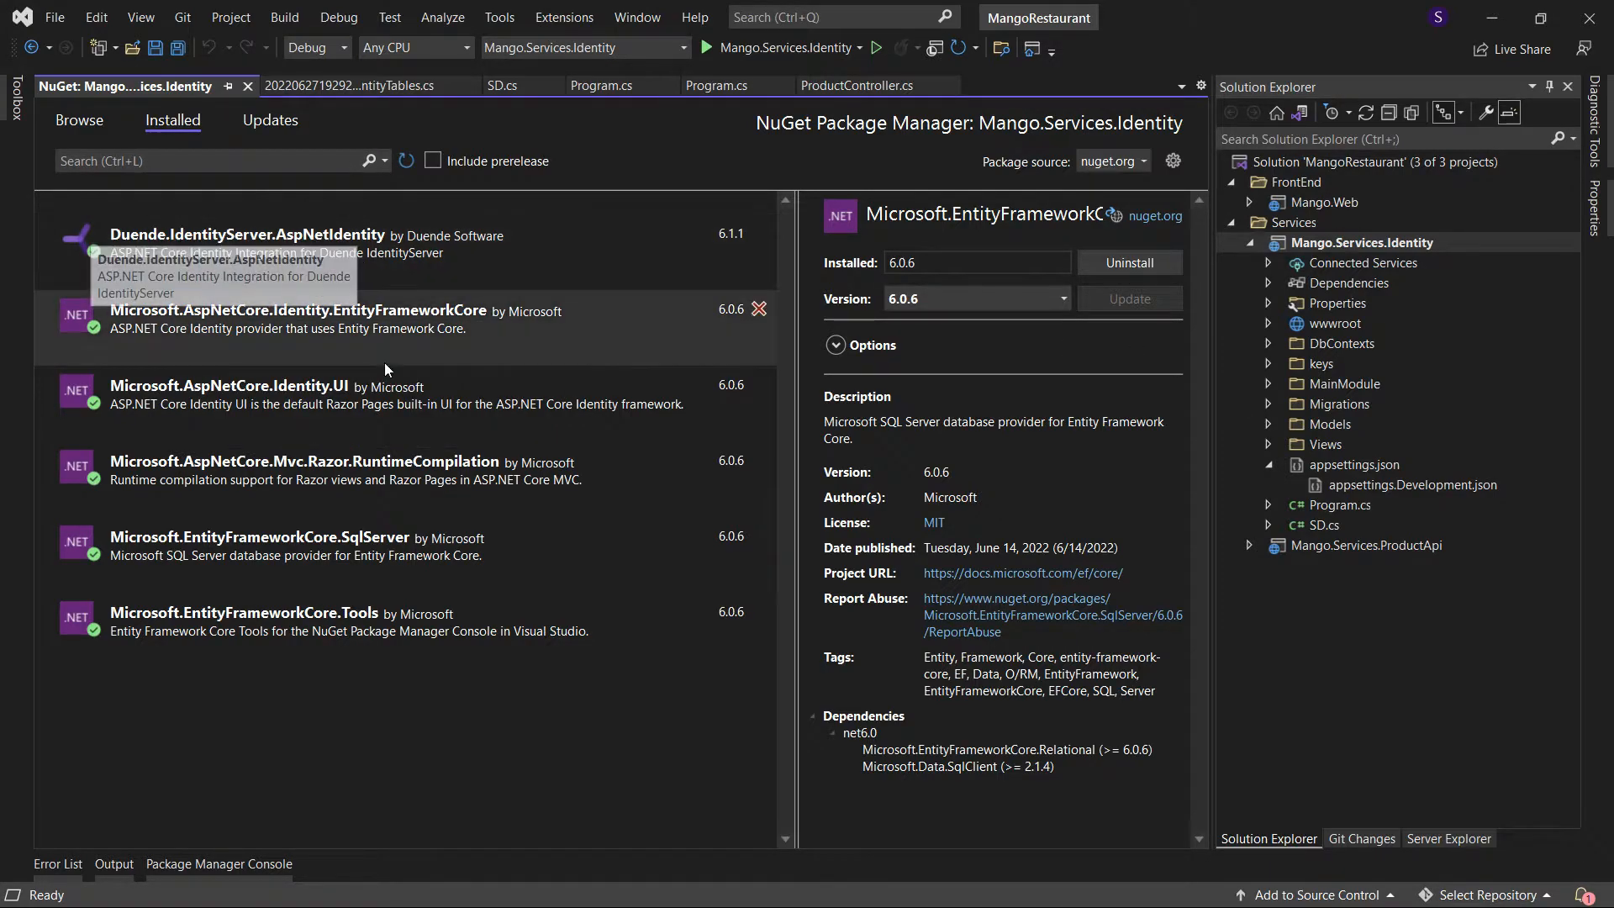
mouse_move(385, 393)
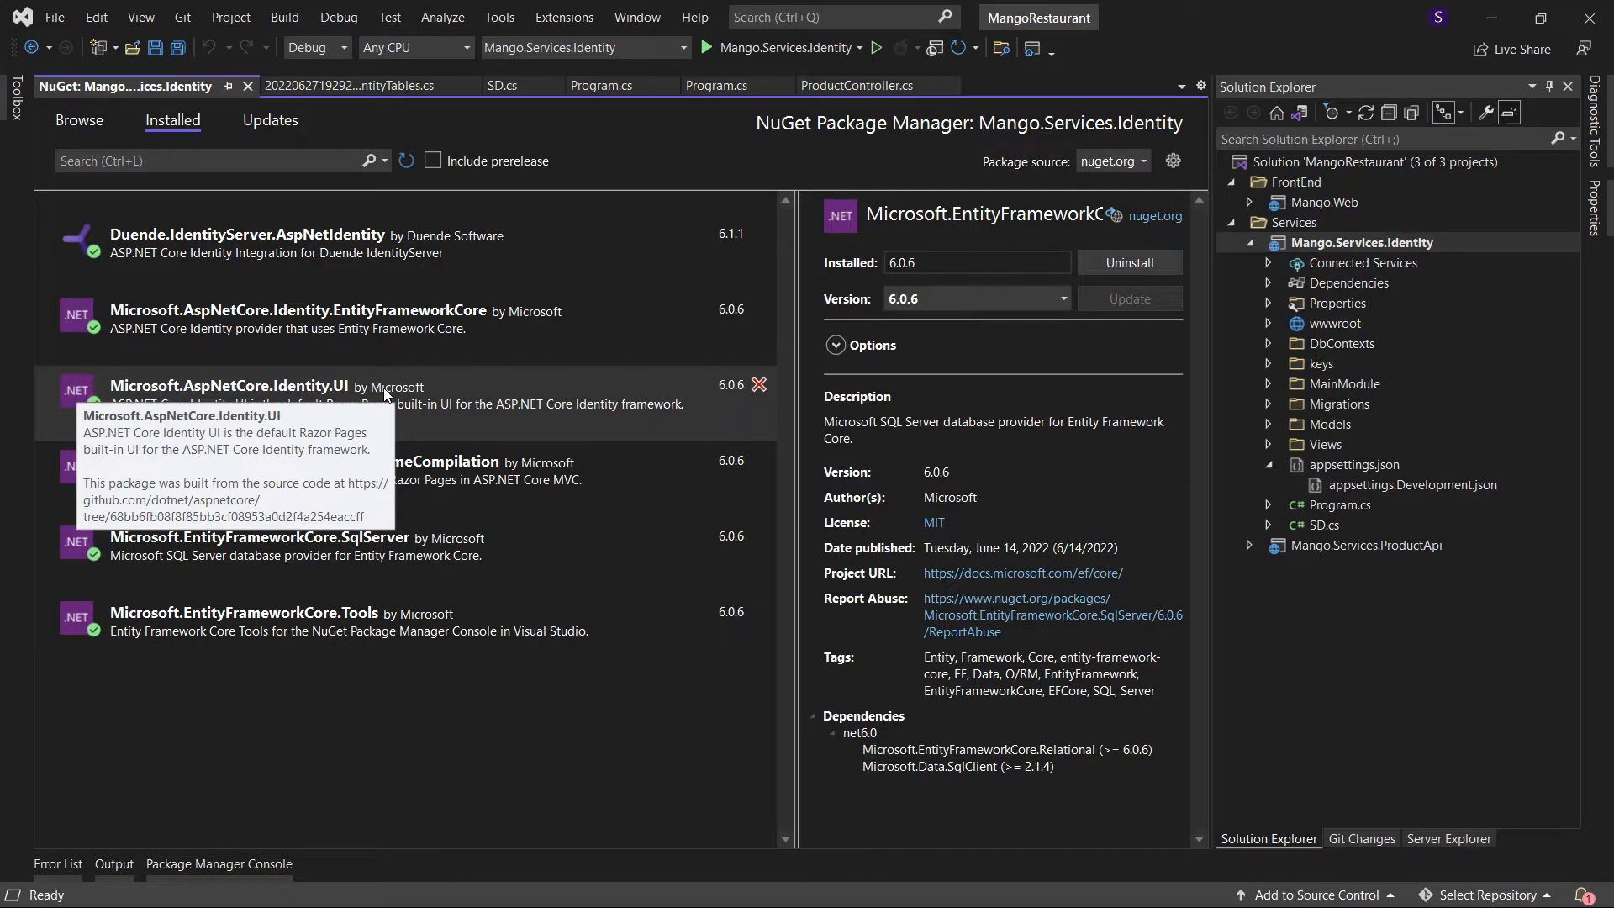
mouse_move(466, 267)
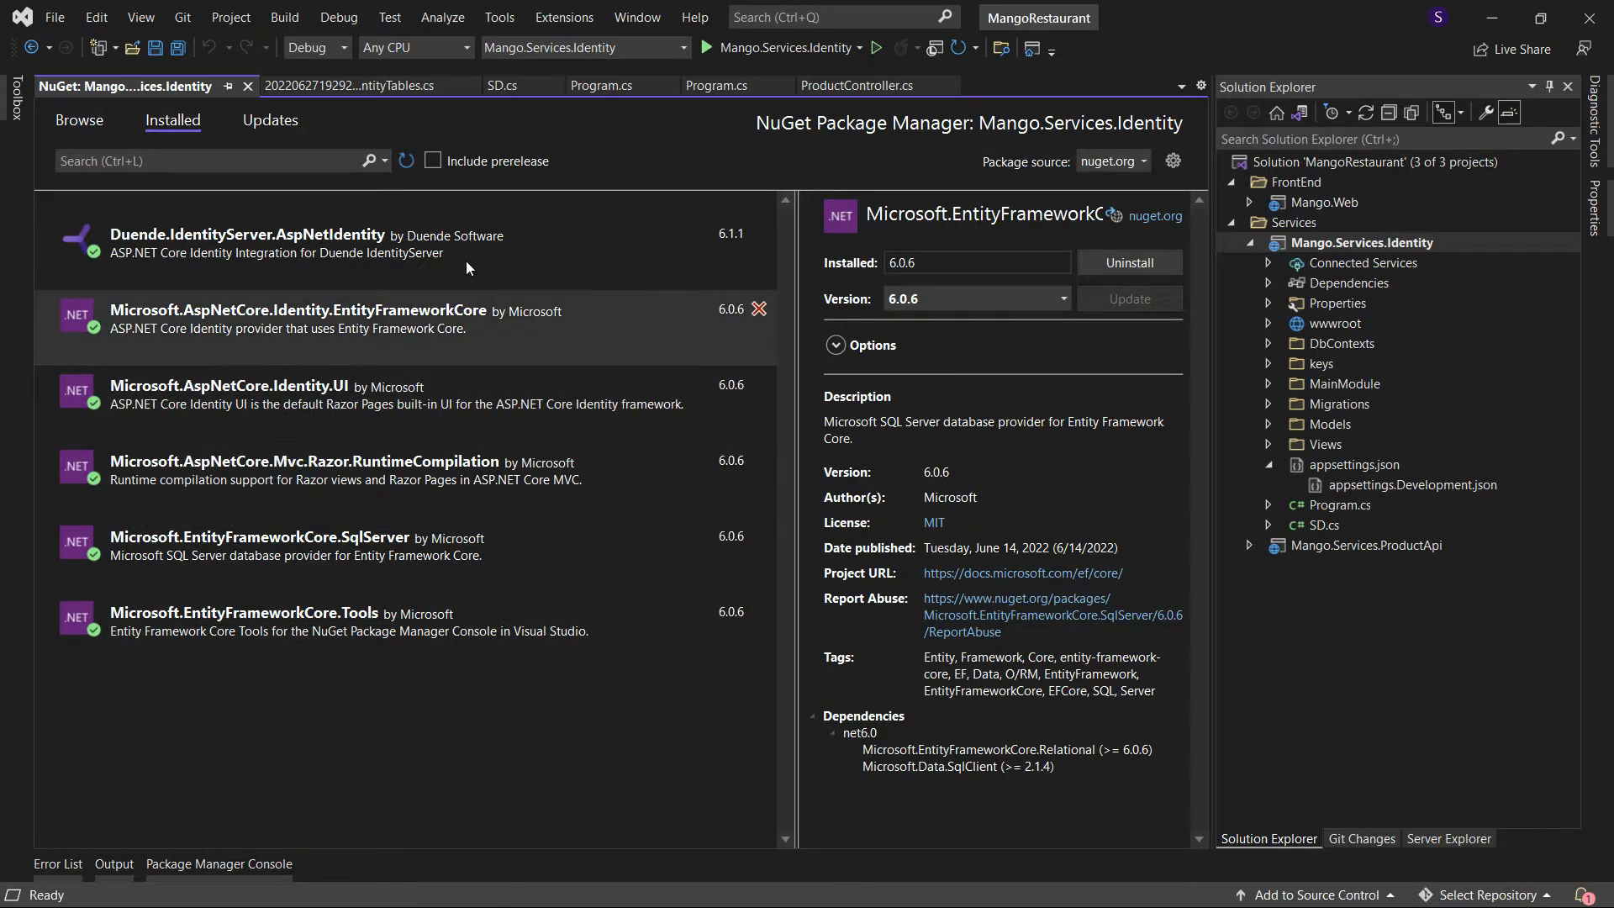
mouse_move(268, 123)
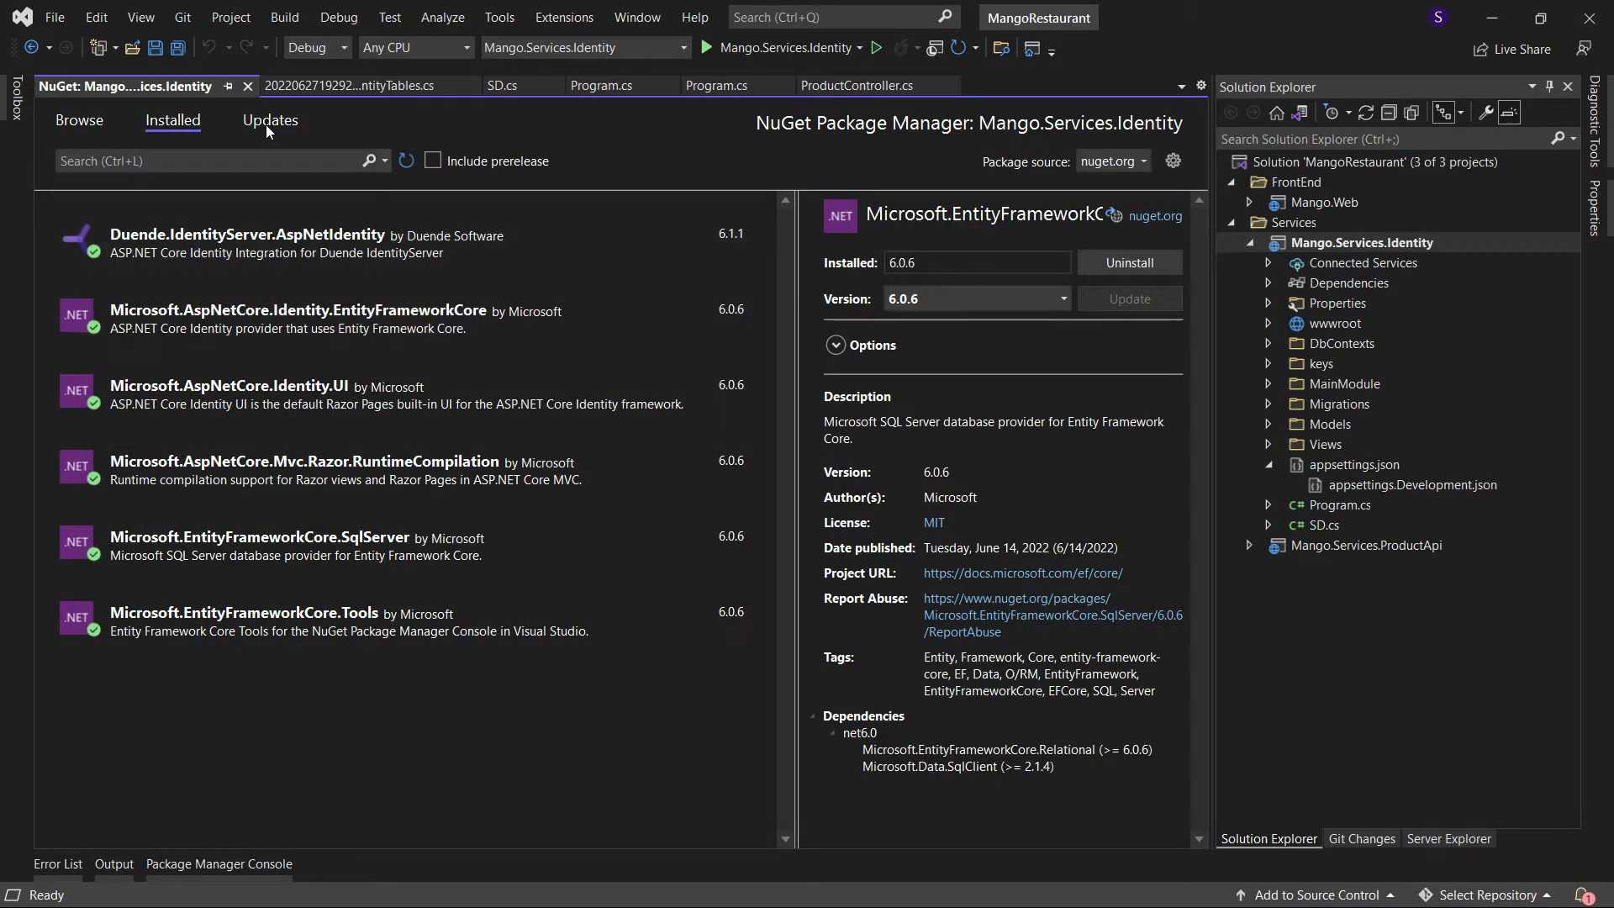
Confirm no package updates are pending, then run update-database to apply ConfigureDefaultIdentityTables.
left_click(270, 119)
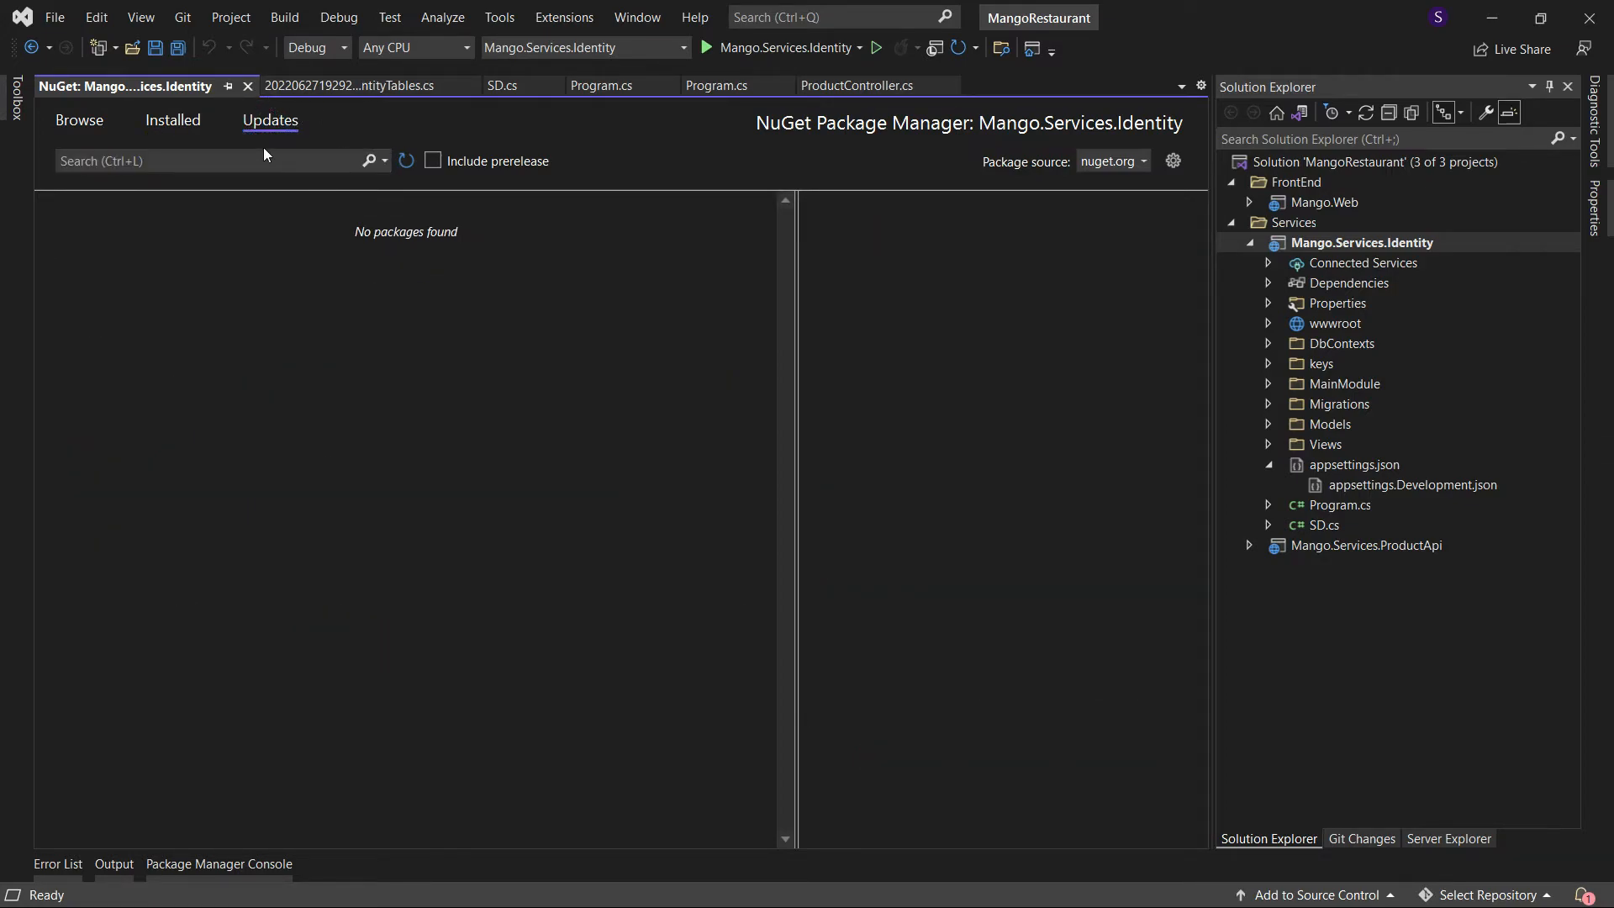
left_click(172, 121)
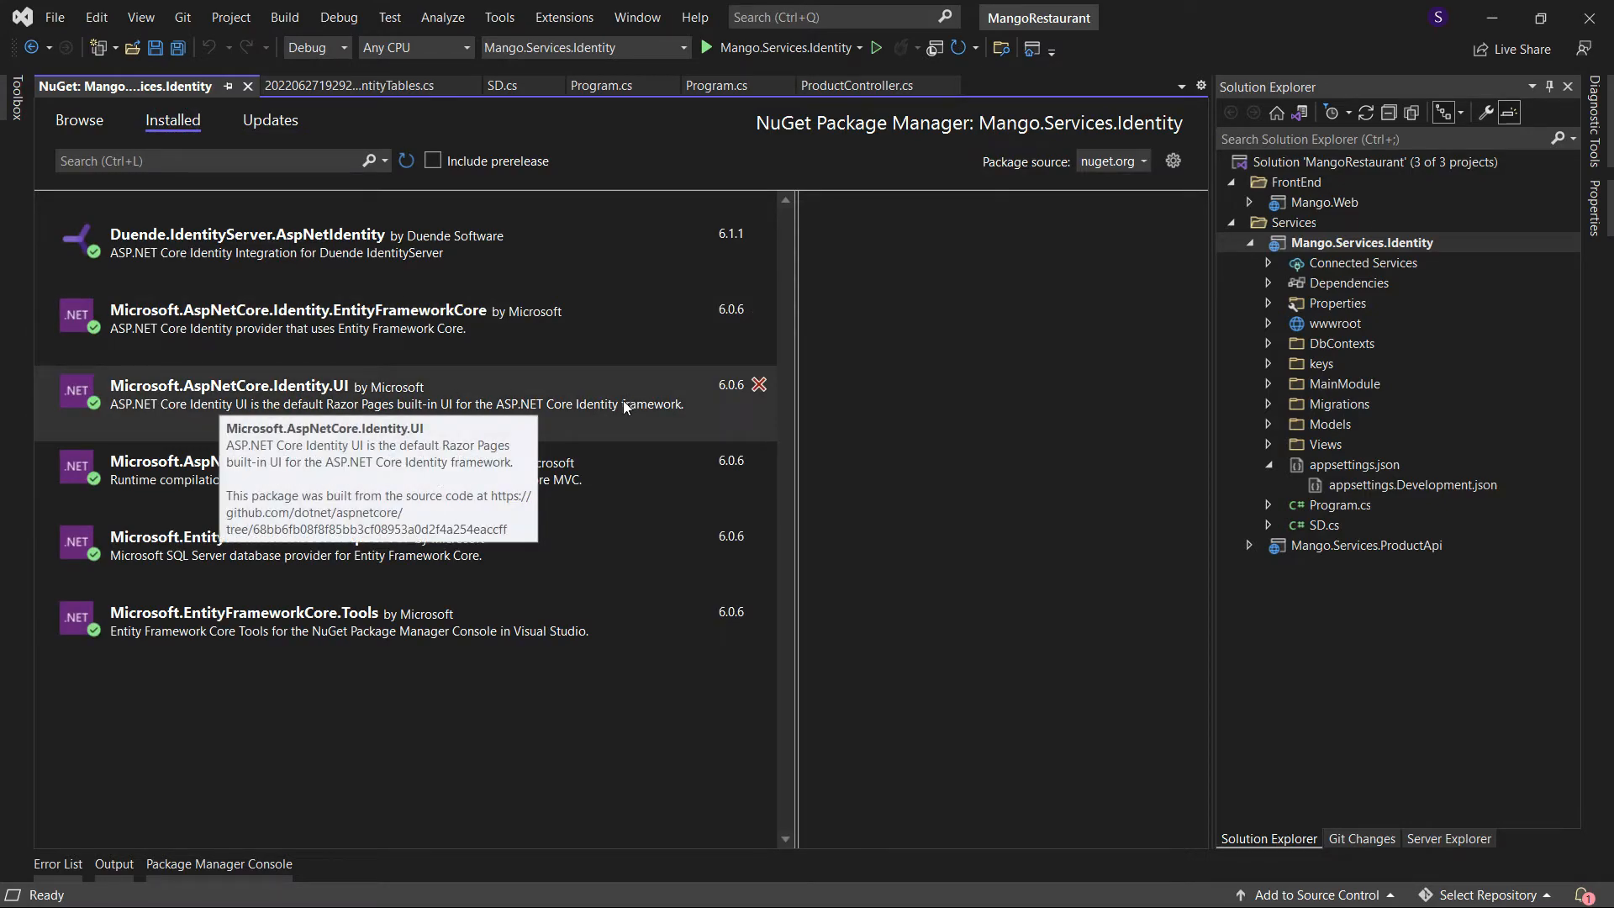
mouse_move(592, 653)
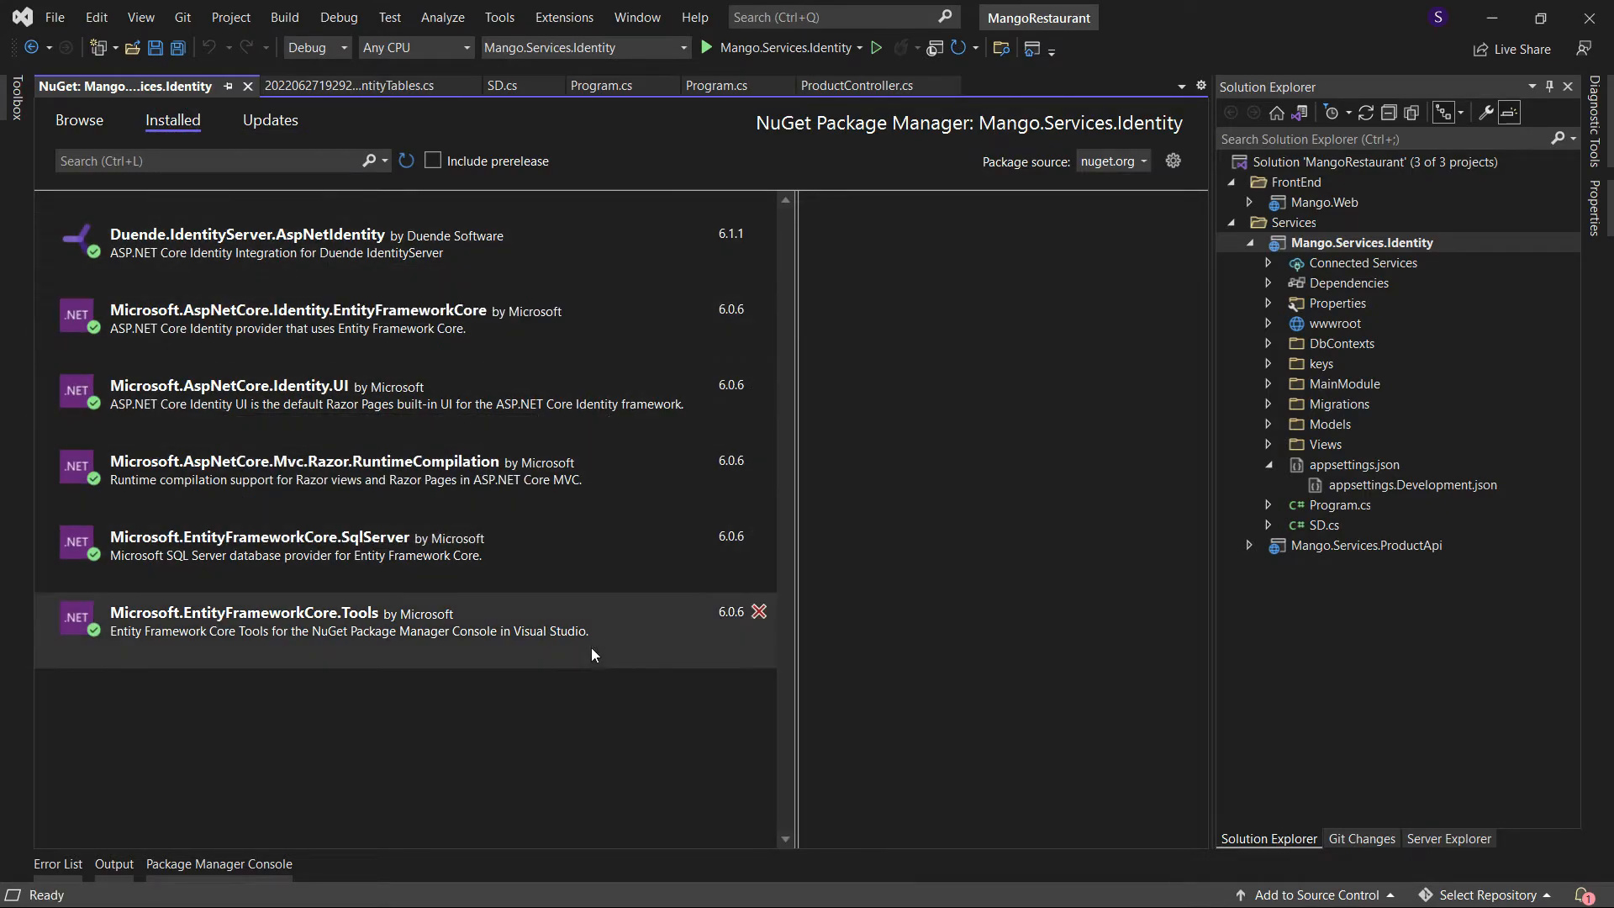
mouse_move(361, 597)
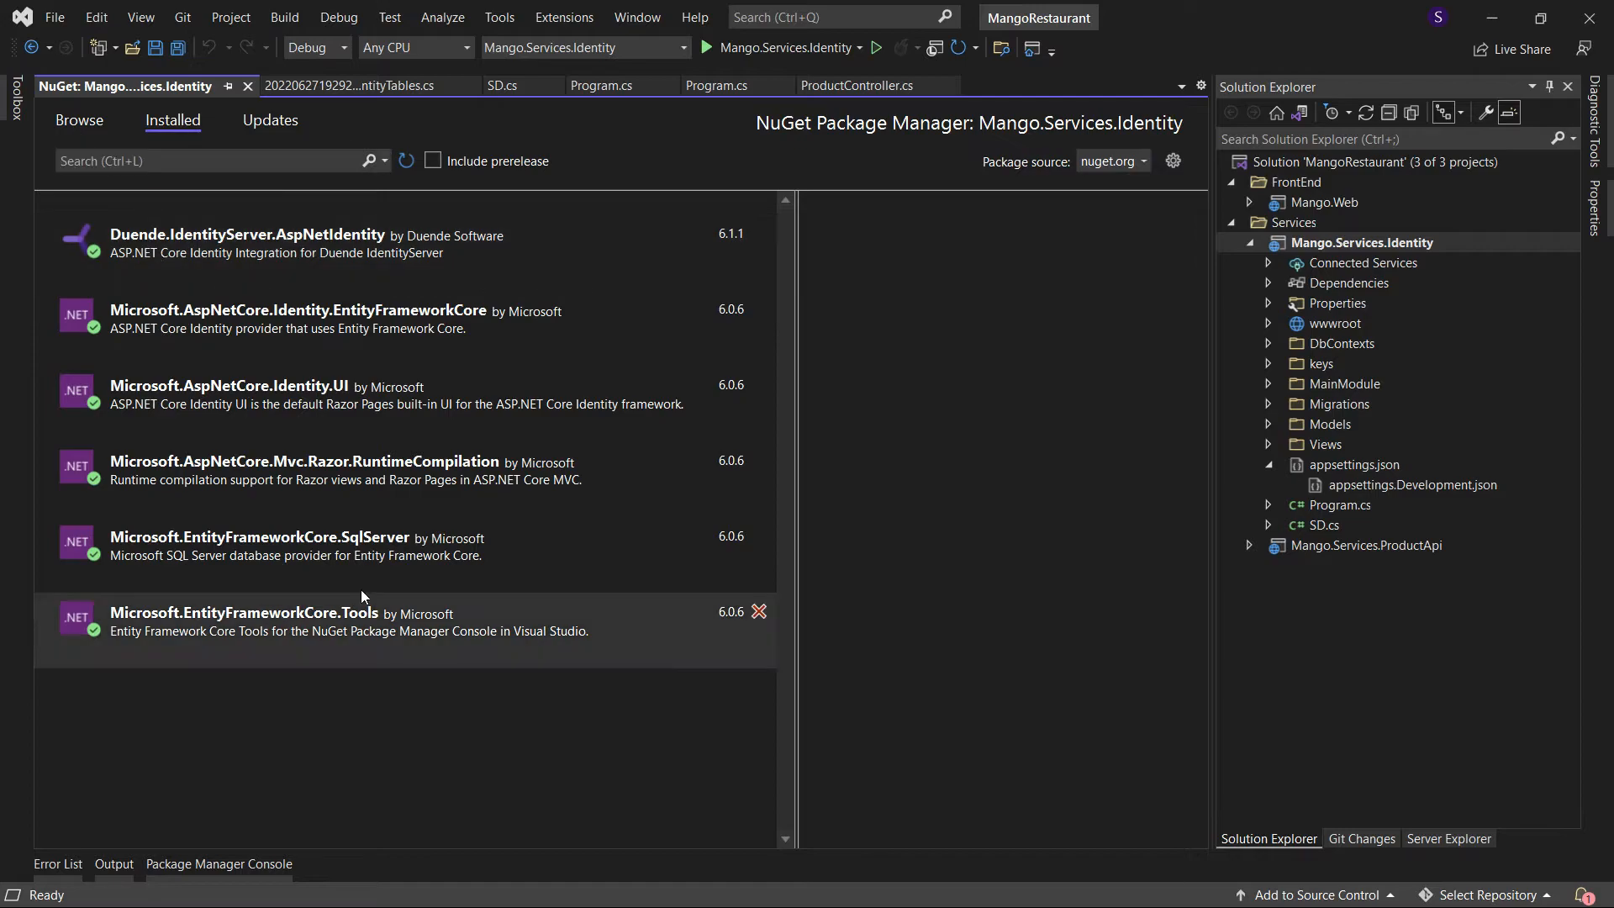
left_click(218, 865)
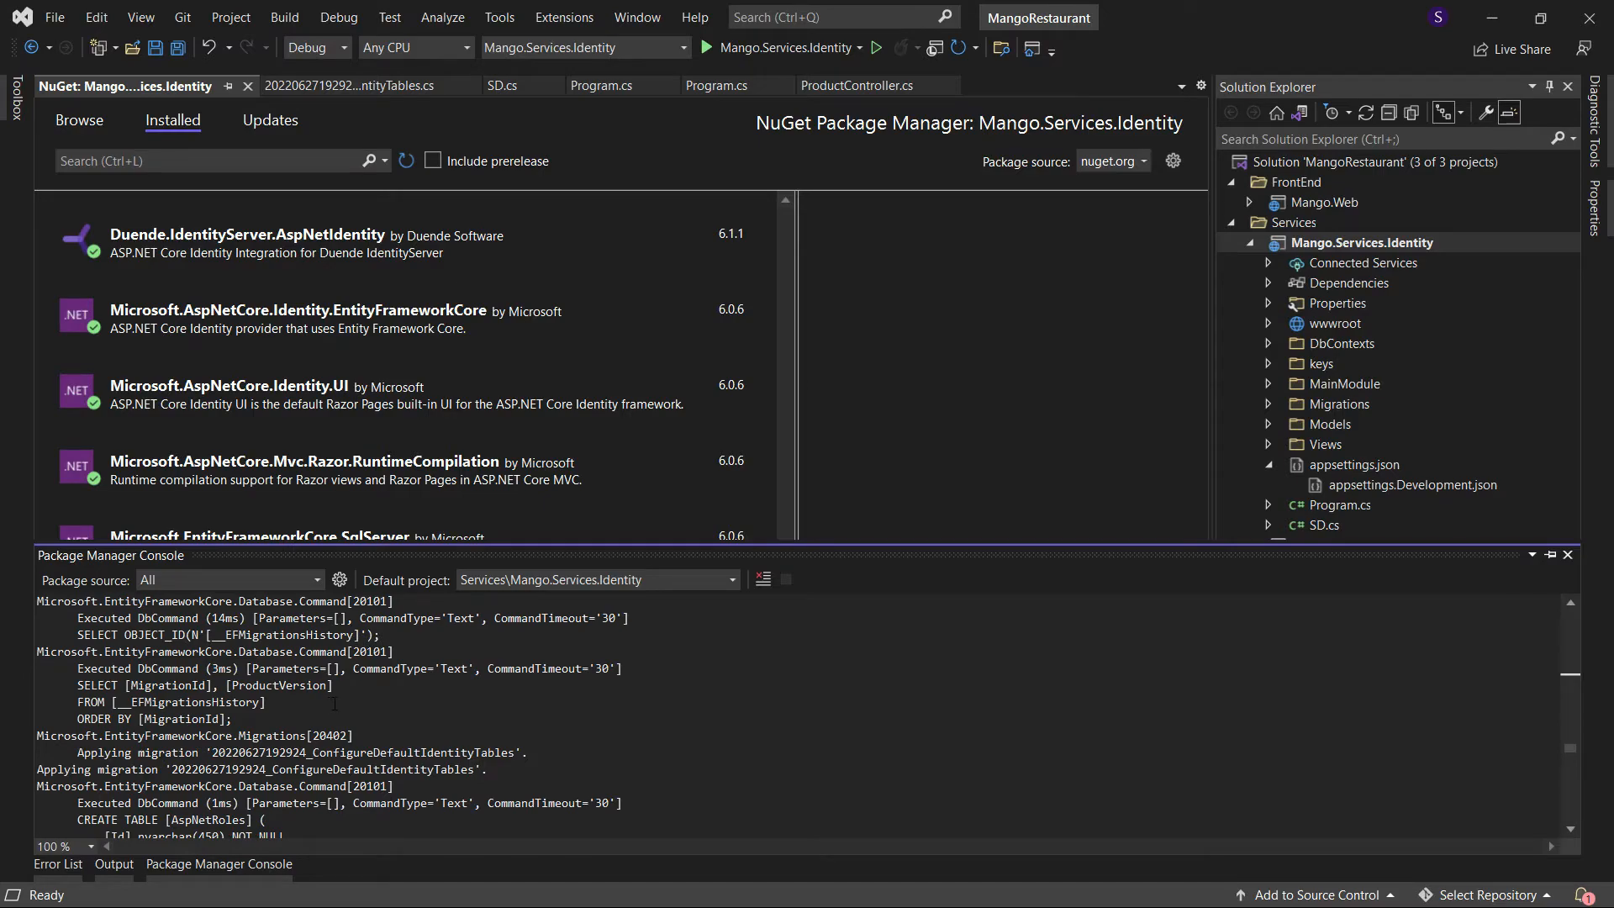
Review the console log of CREATE TABLE commands for the identity tables ending with Done.
scroll("down", 3)
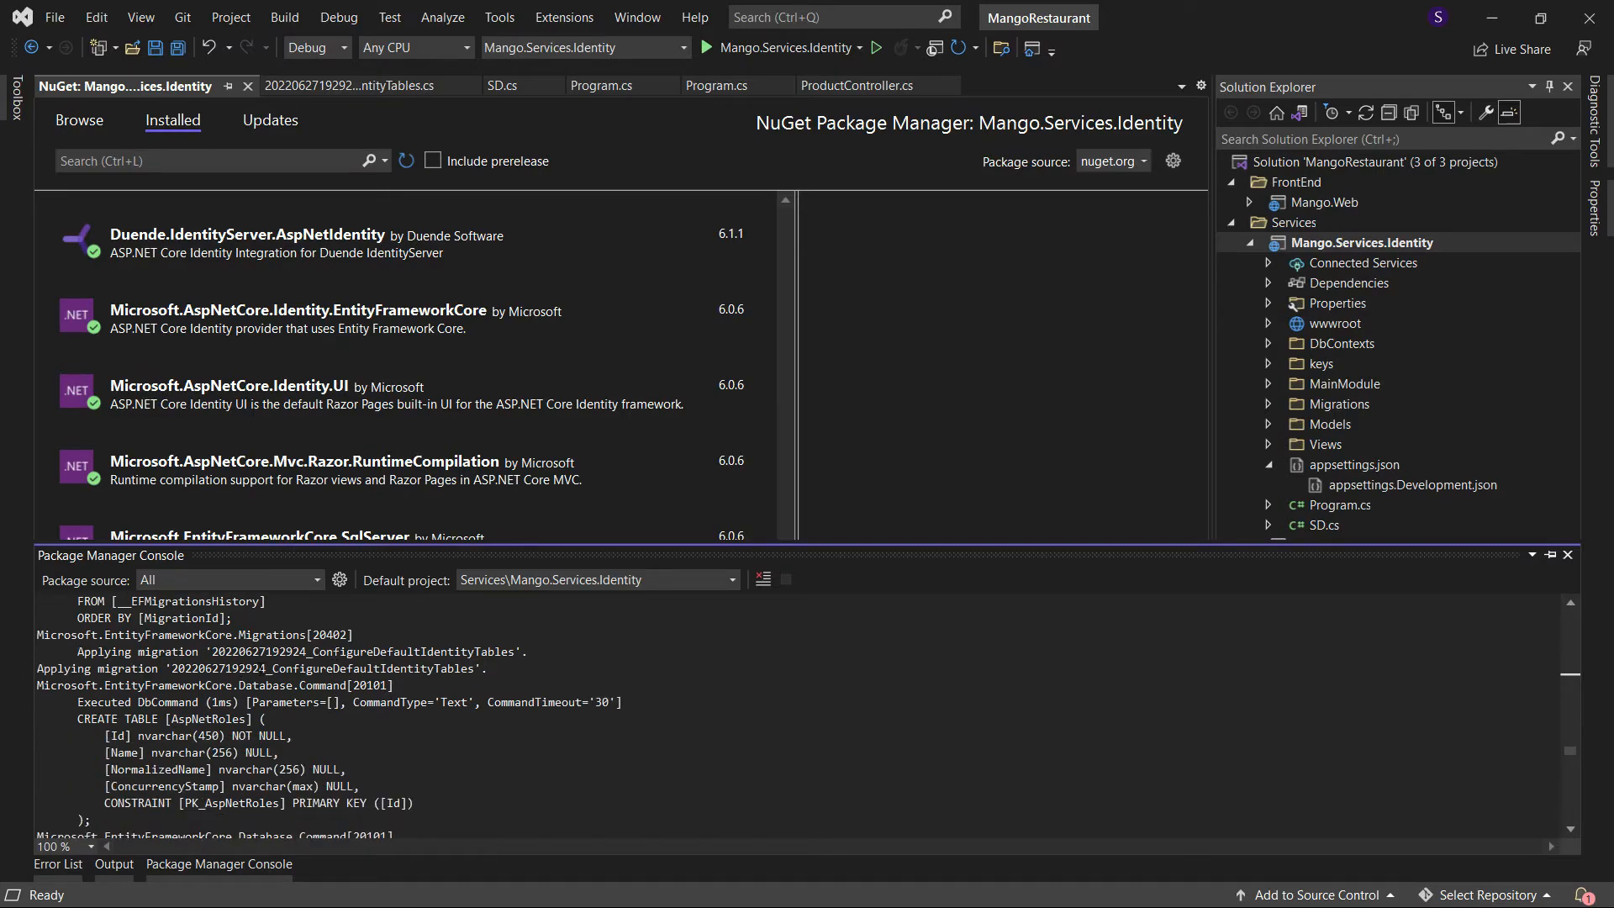
scroll("down", 3)
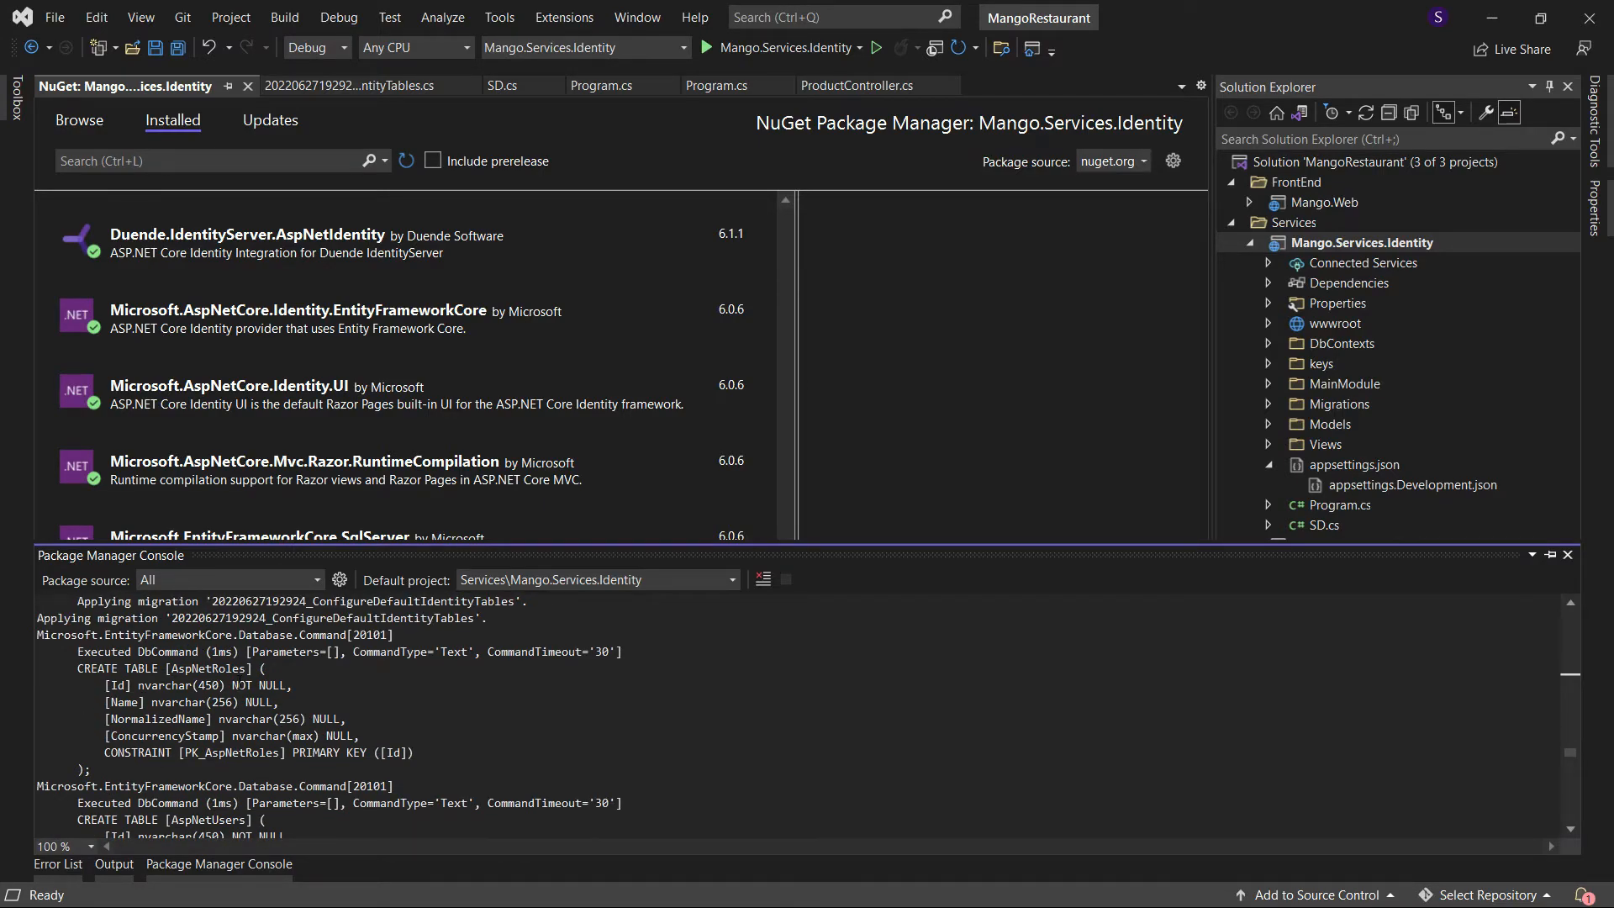
scroll("down", 3)
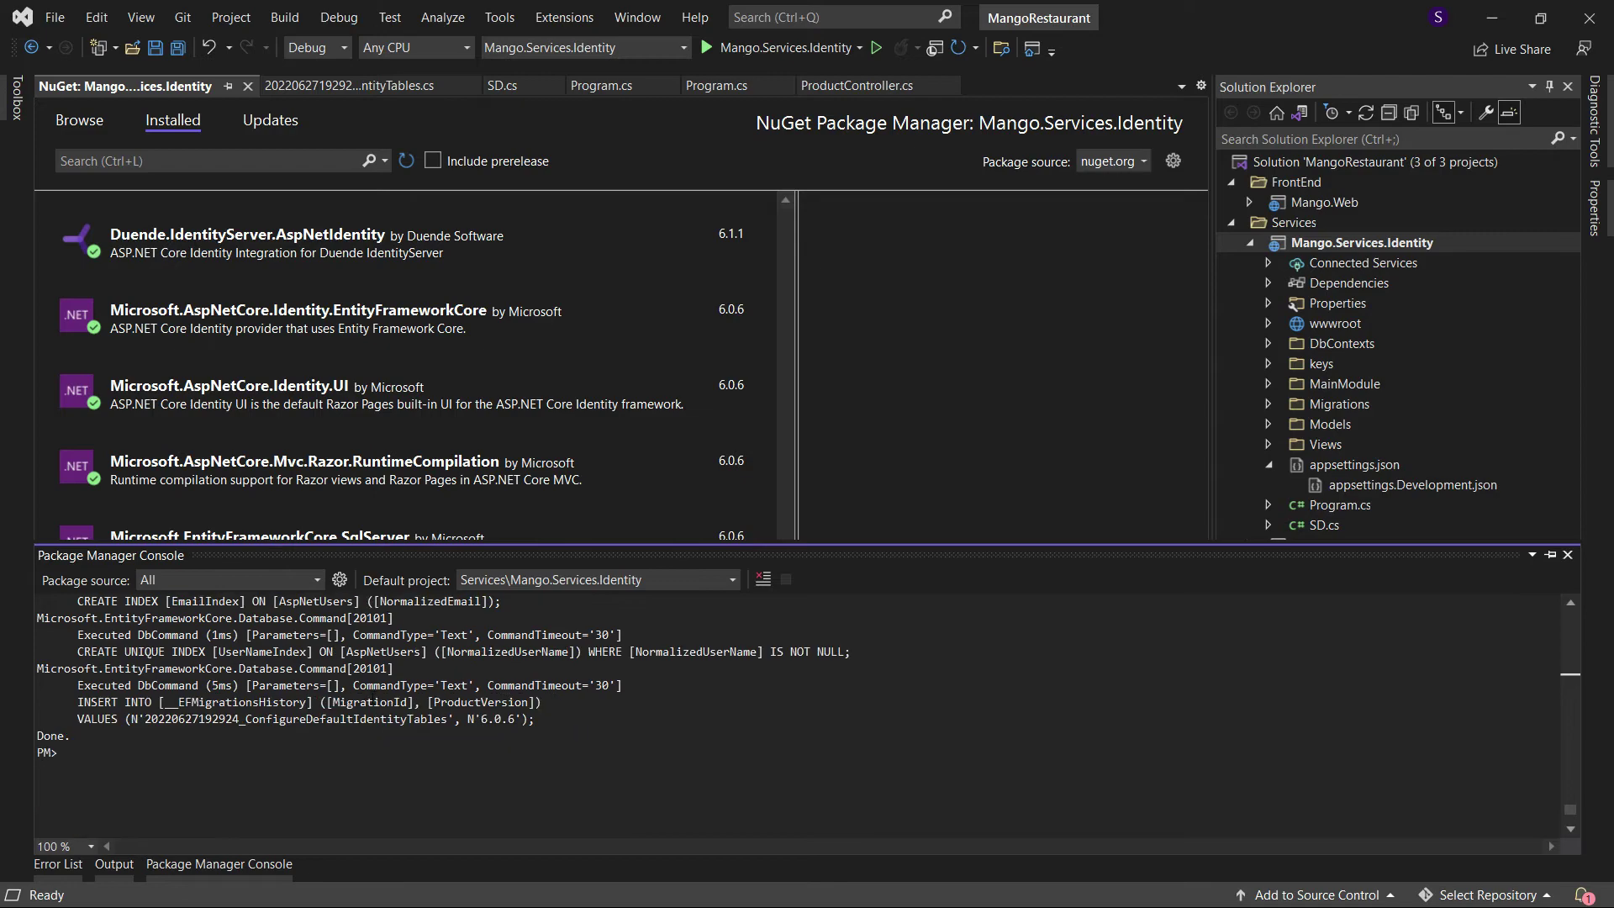
scroll("up", 3)
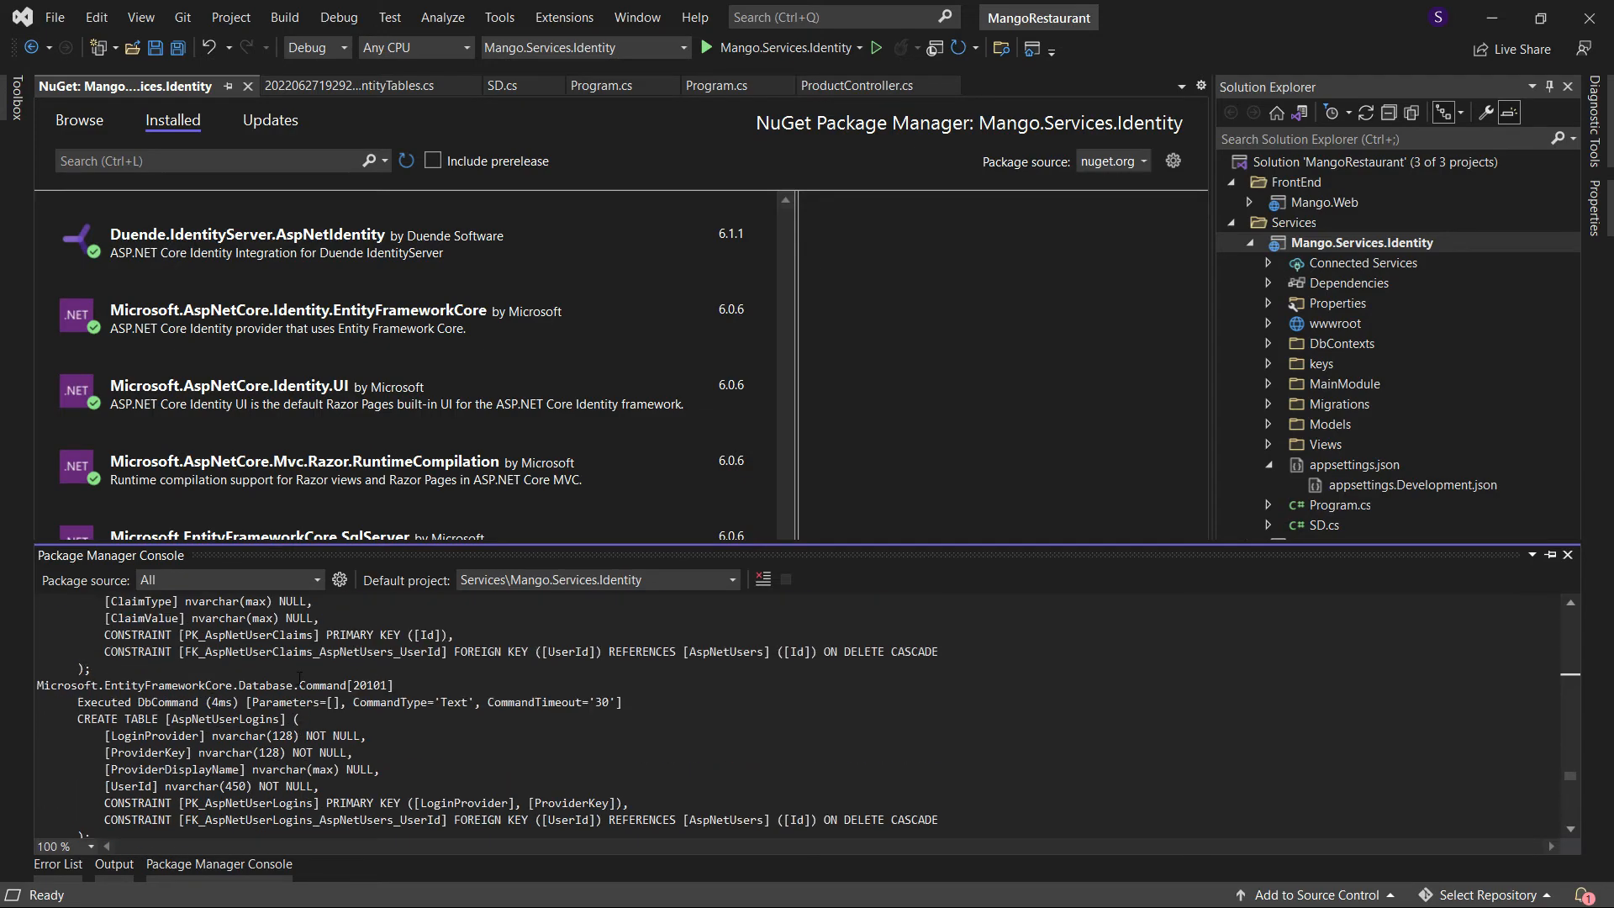
scroll("down", 3)
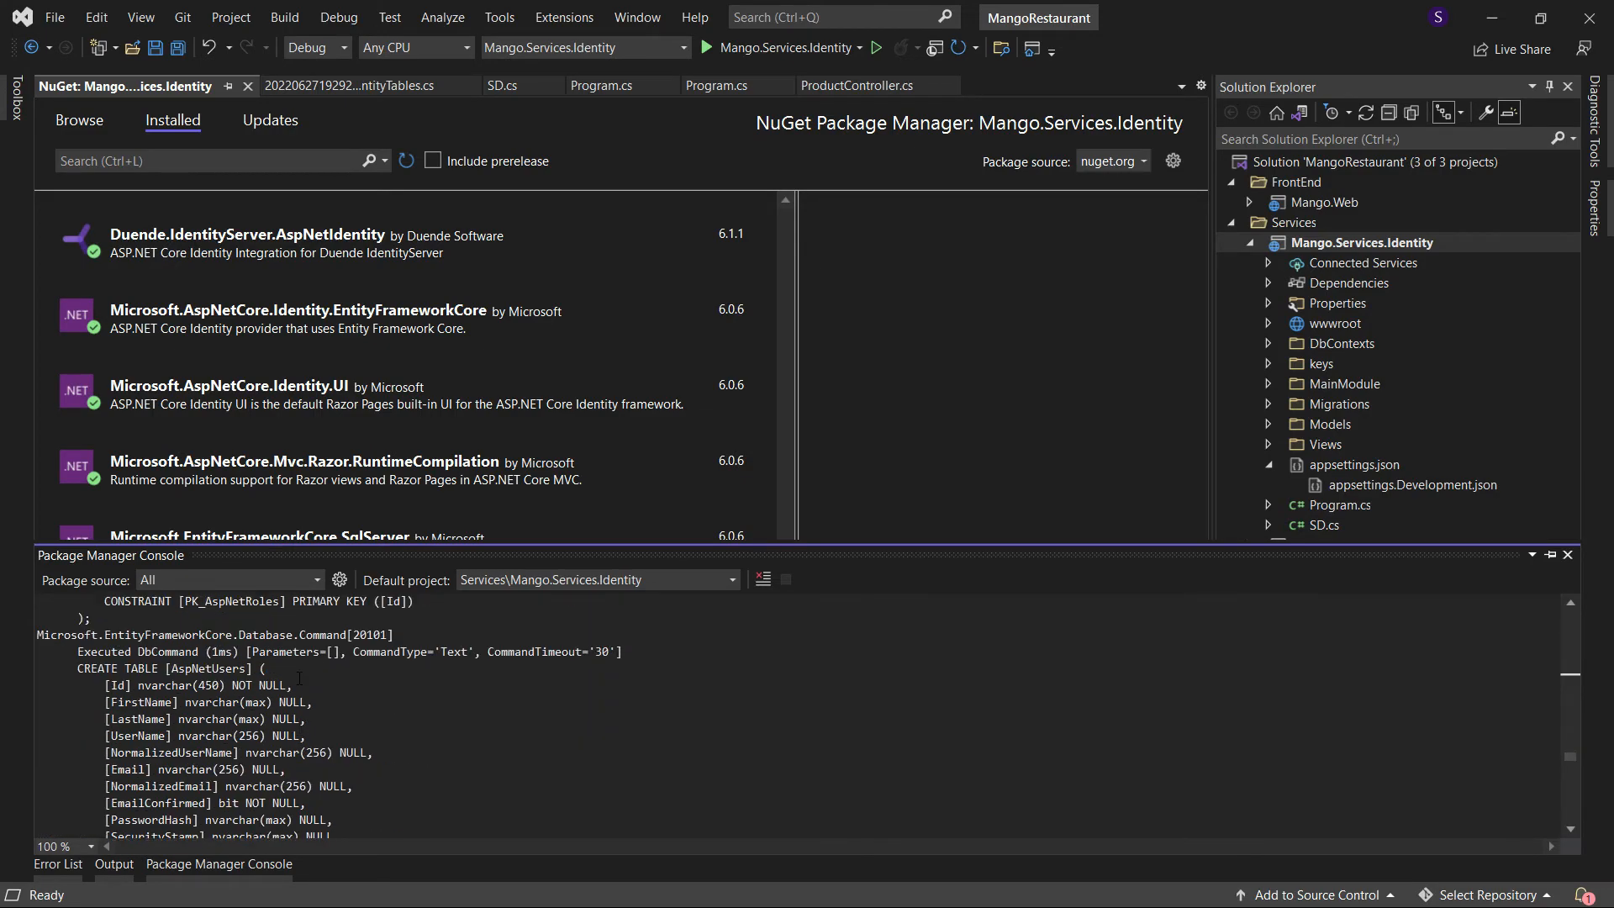
scroll("down", 3)
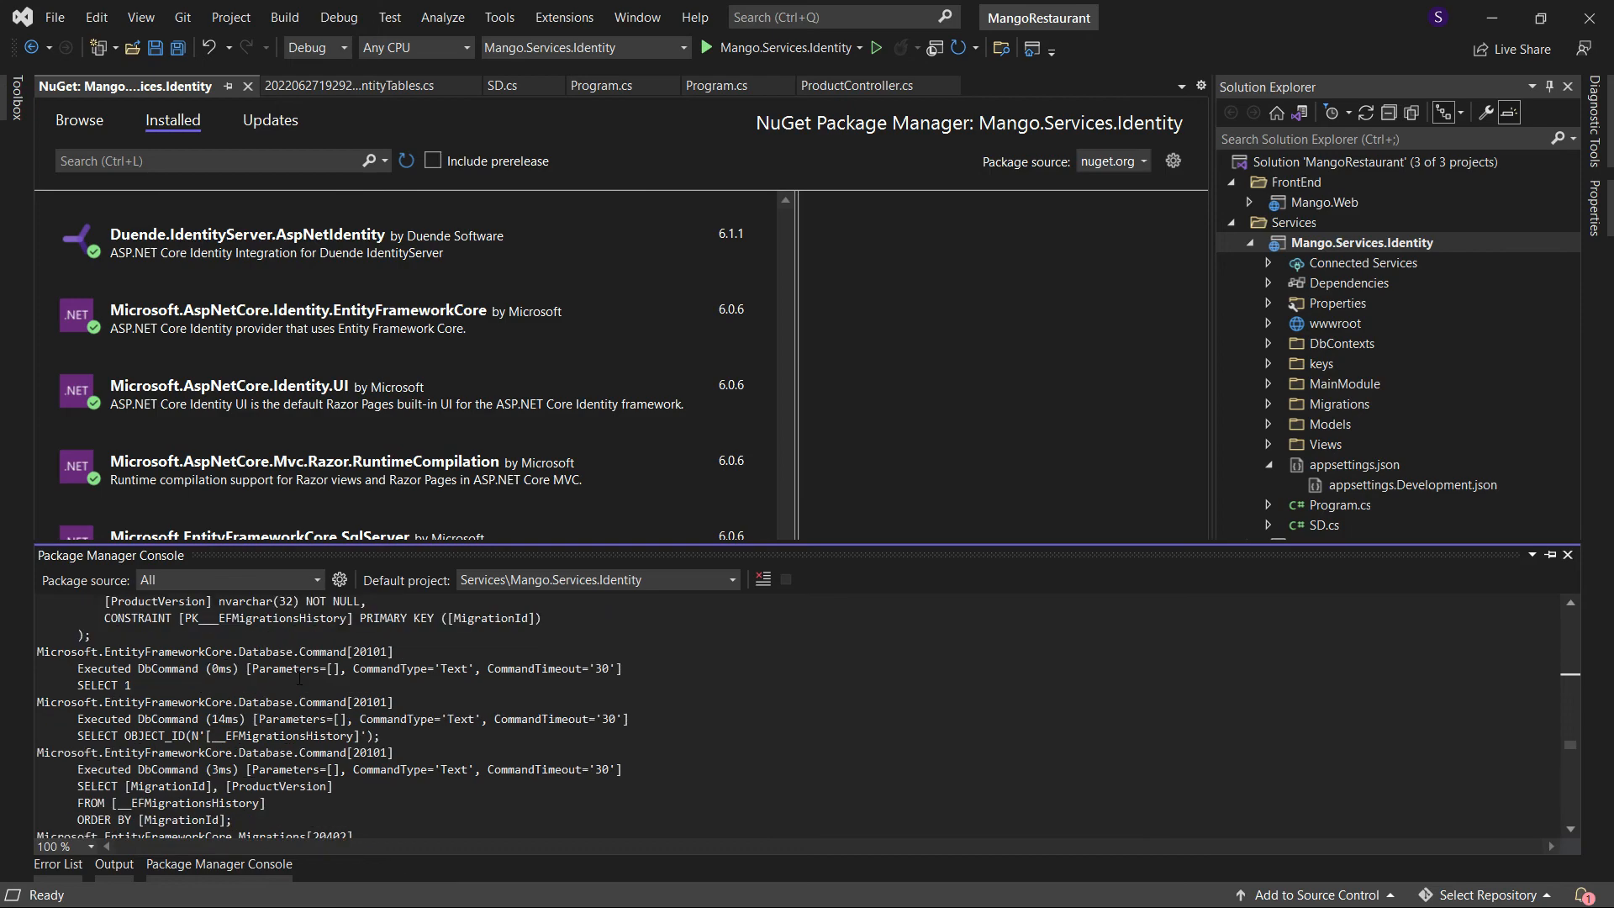